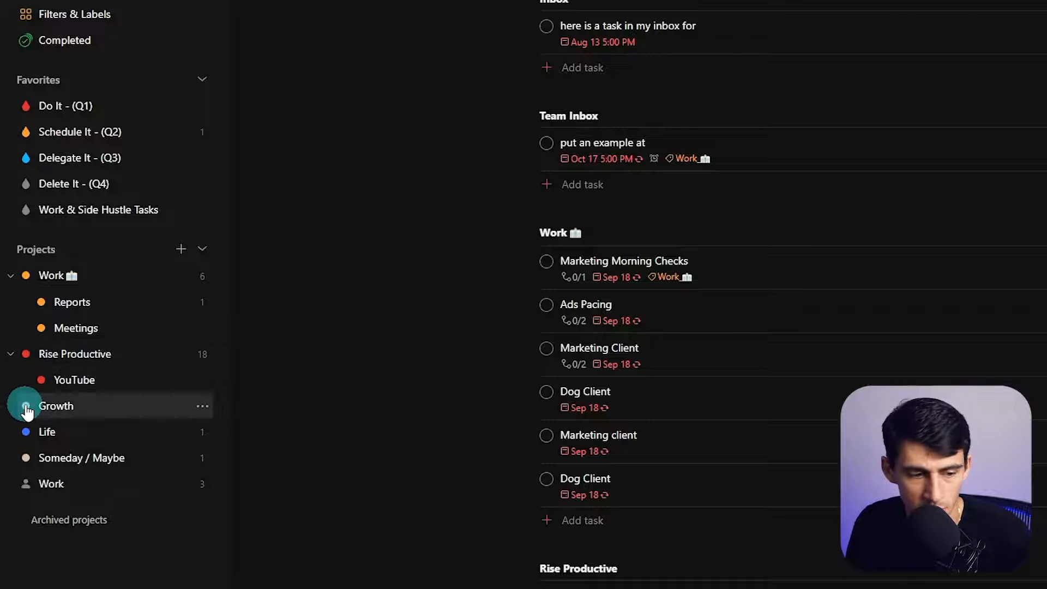
# Edit the Growth project and change its colour to Yellow, then save.
pyautogui.click(202, 405)
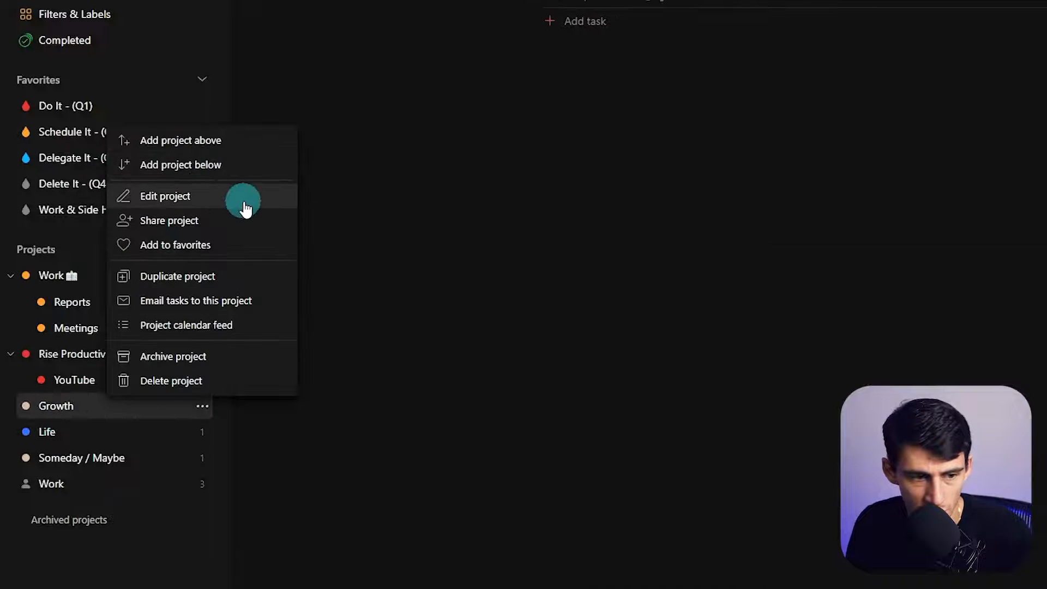
pyautogui.click(164, 195)
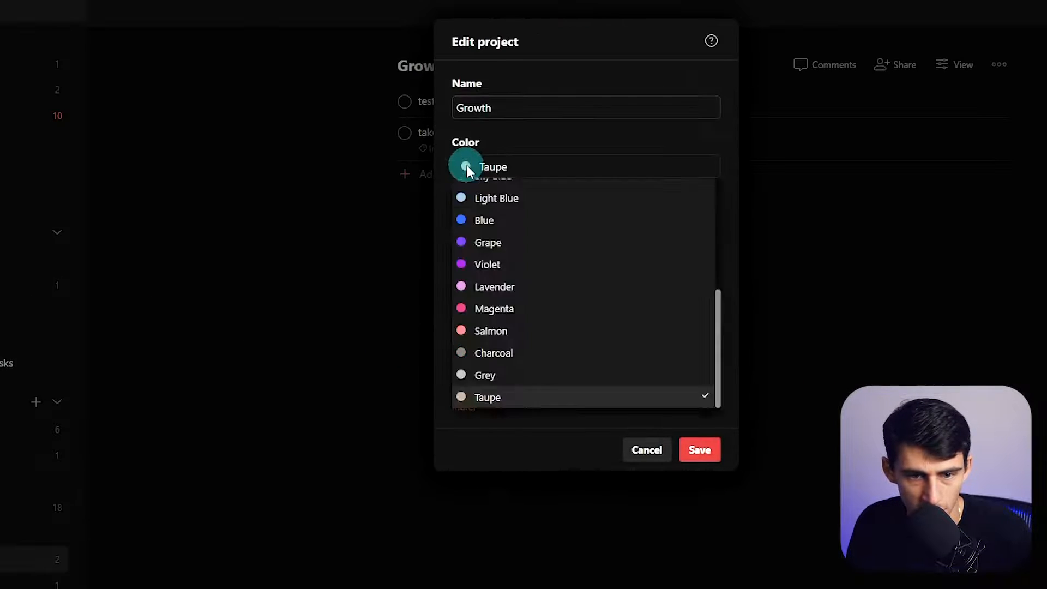
pyautogui.click(493, 166)
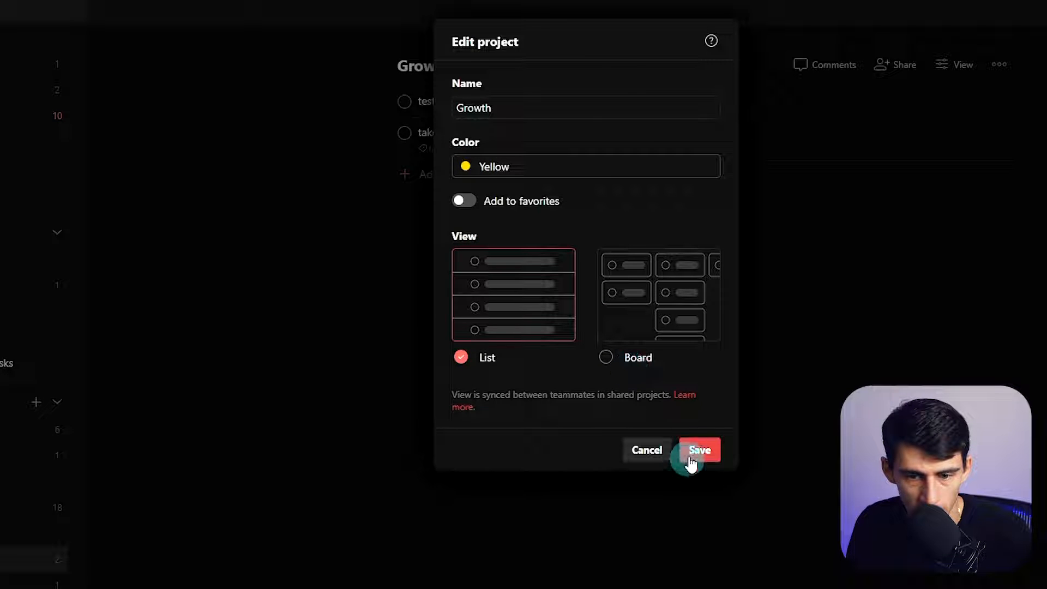
pyautogui.click(698, 449)
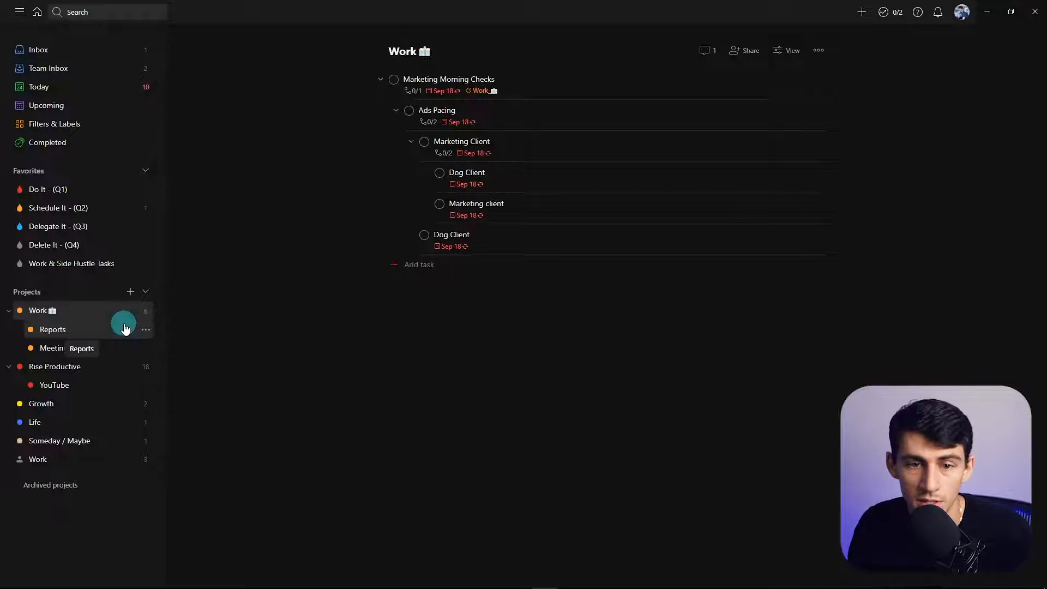
pyautogui.moveTo(75, 327)
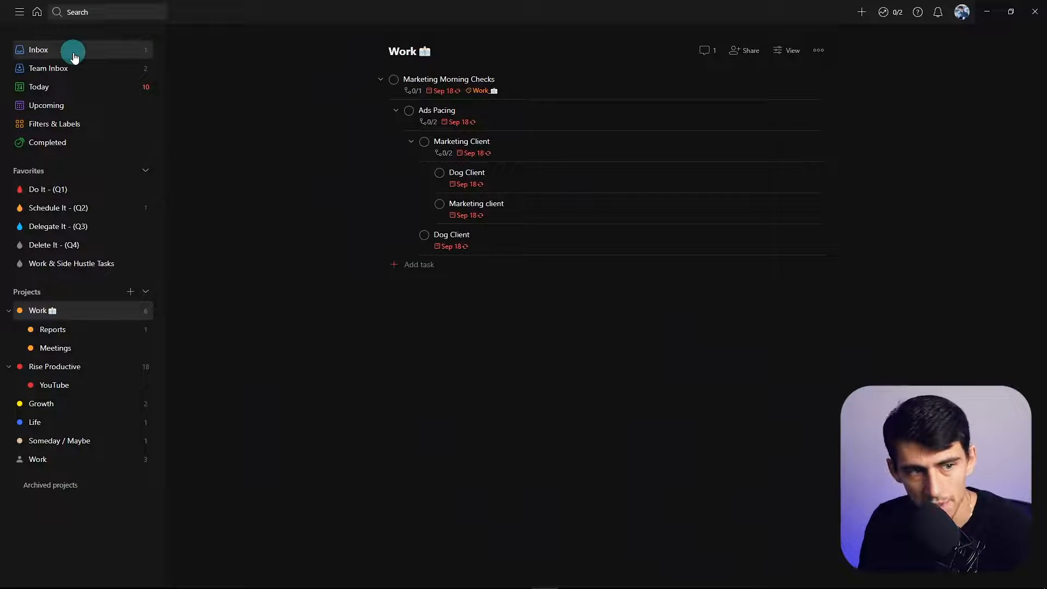
# Go to the Inbox and bring up the account menu from the avatar.
pyautogui.click(995, 12)
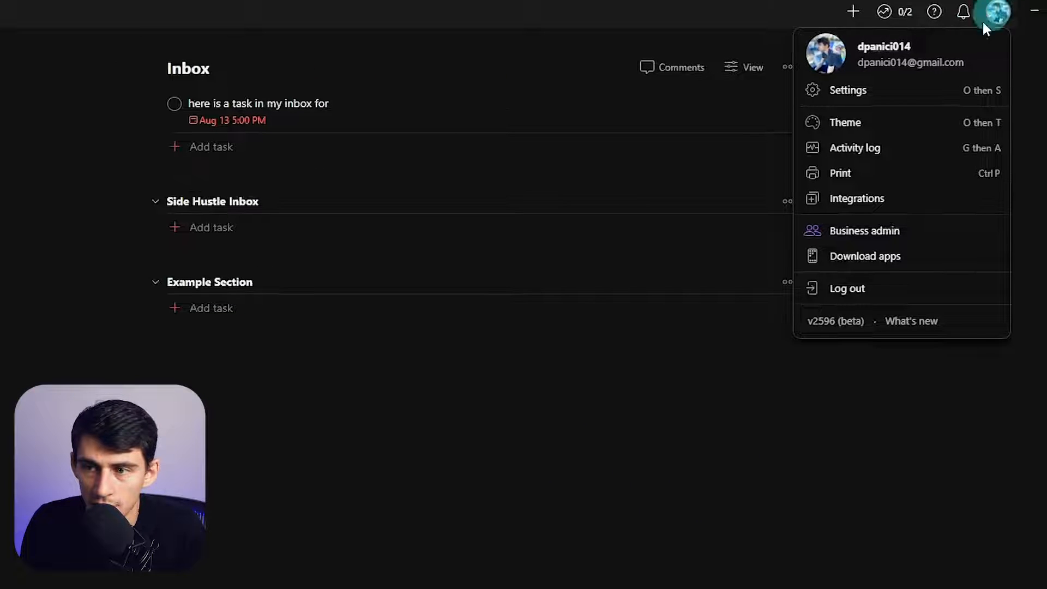
# Browse the Settings to the Integrations page before putting Todoist away.
pyautogui.click(847, 89)
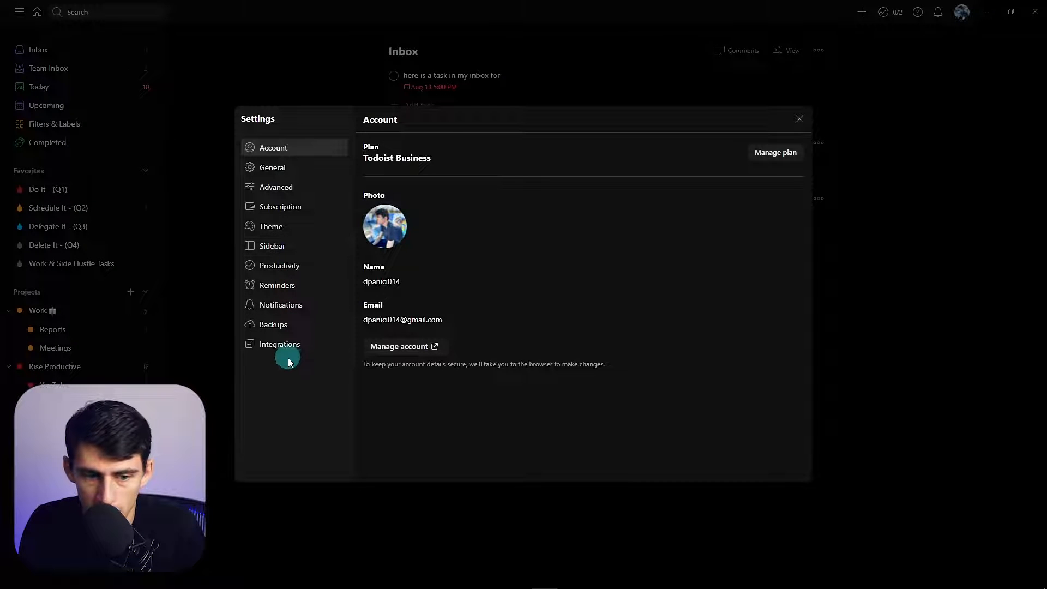
pyautogui.click(276, 186)
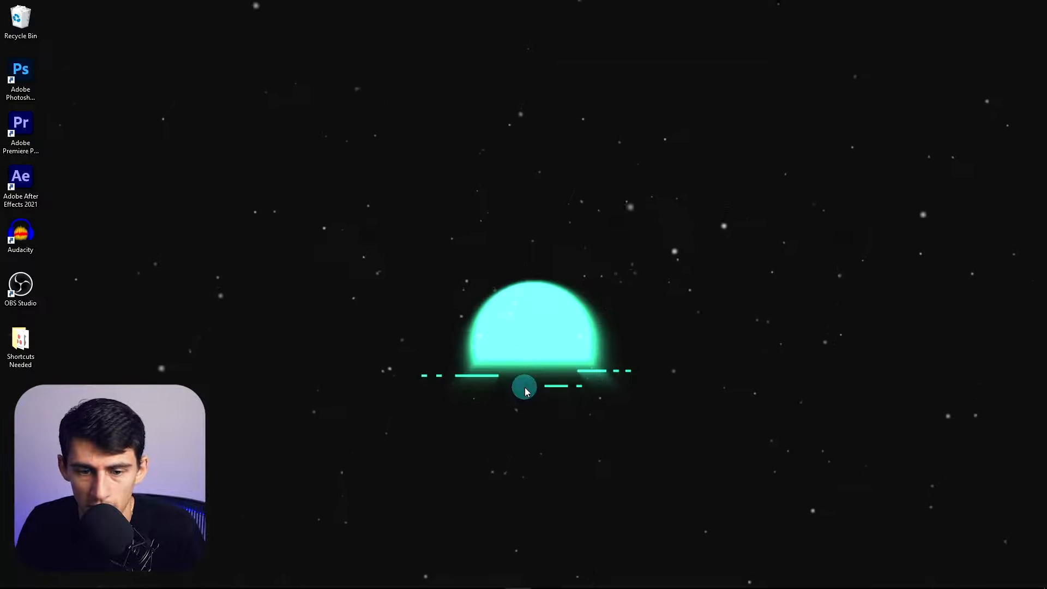
# Quick-add the task 'example task for' due tomorrow and view its details.
pyautogui.click(525, 387)
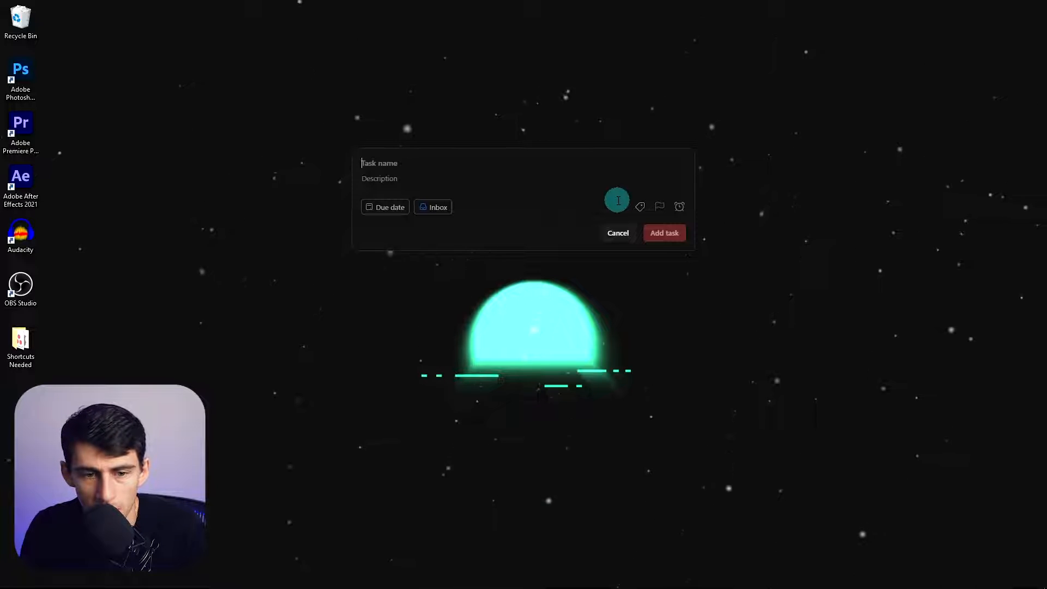
pyautogui.write('example task for t')
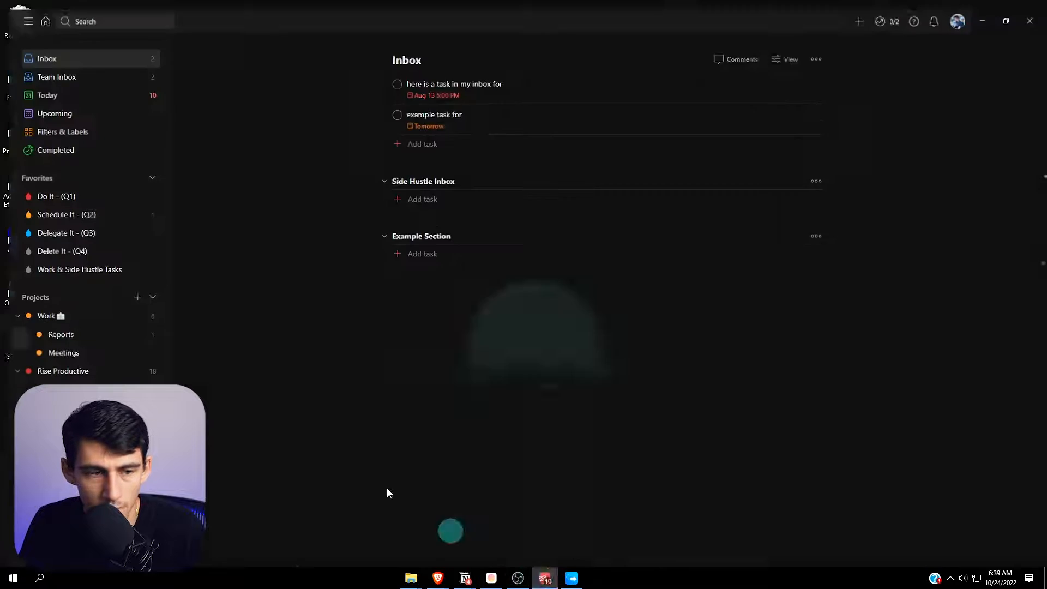
pyautogui.click(433, 115)
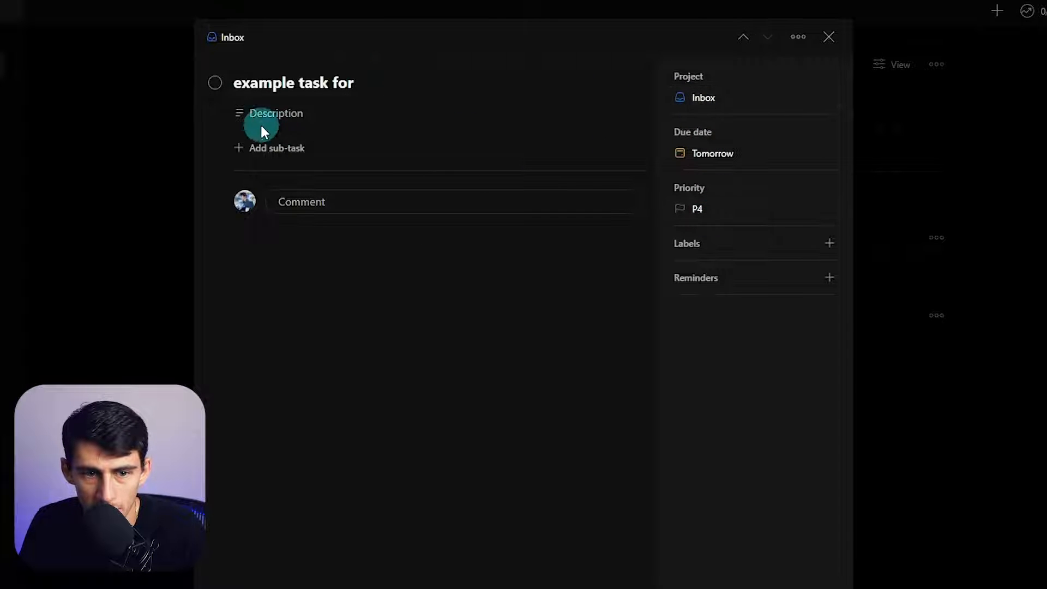
# Edit the task name with #Work to move it into the Work project.
pyautogui.click(293, 83)
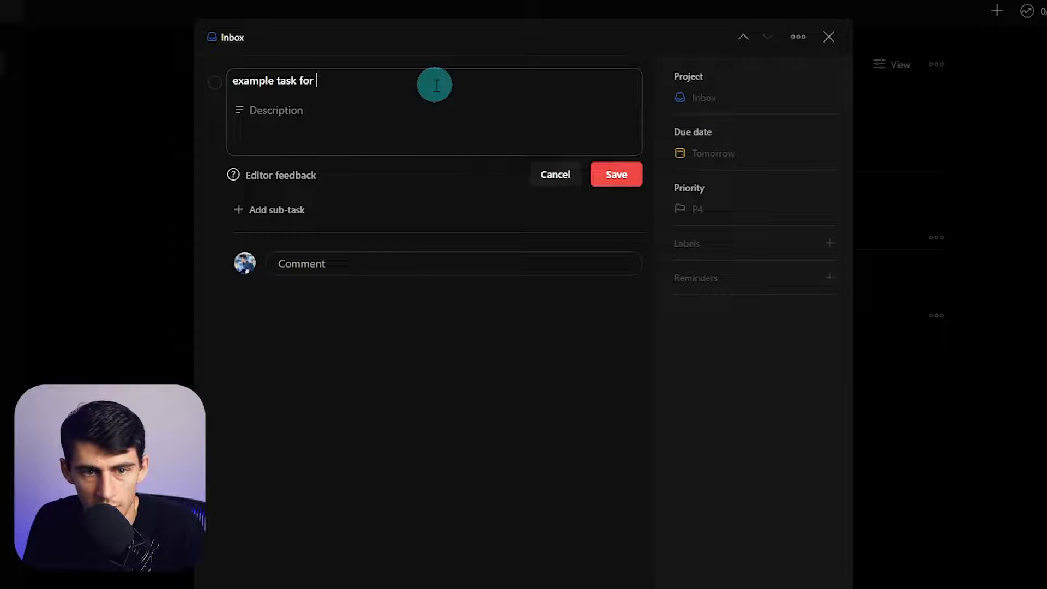
pyautogui.write('#wo')
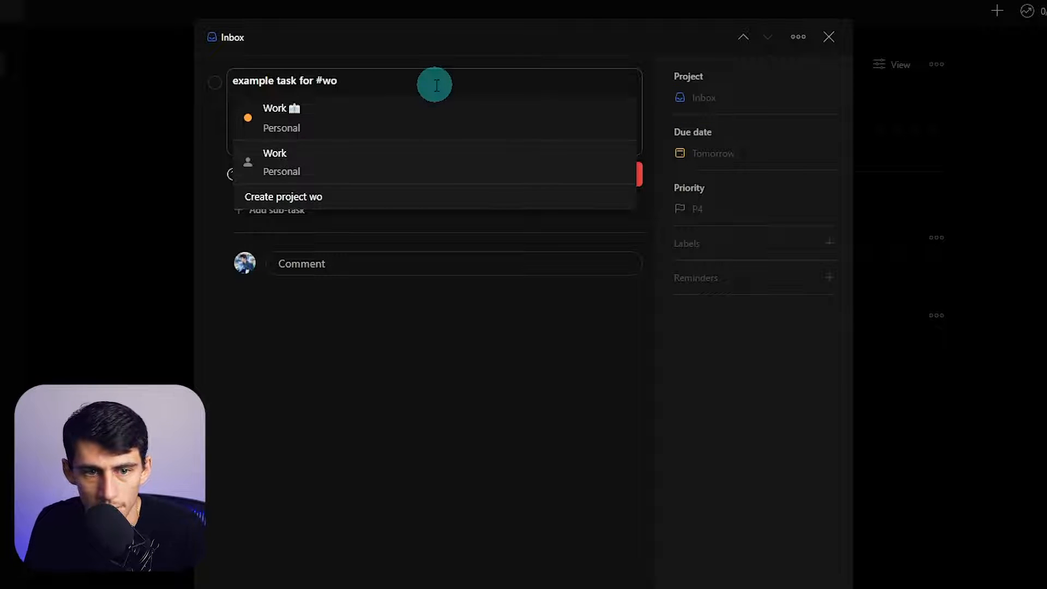
pyautogui.click(274, 108)
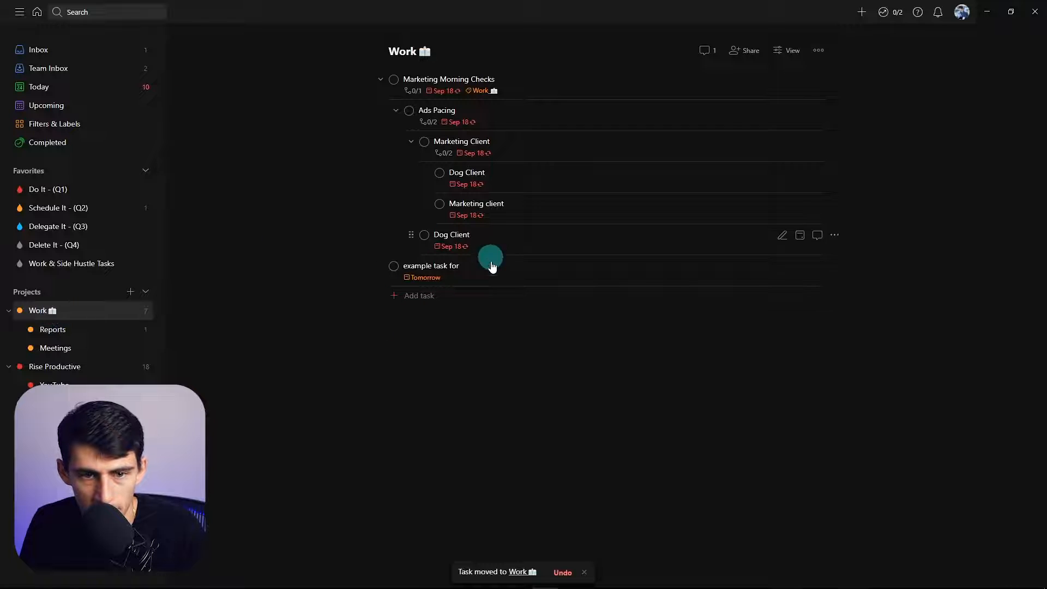
# Move the Inbox task 'here is a task in my inbox for' into Rise Productive.
pyautogui.click(39, 49)
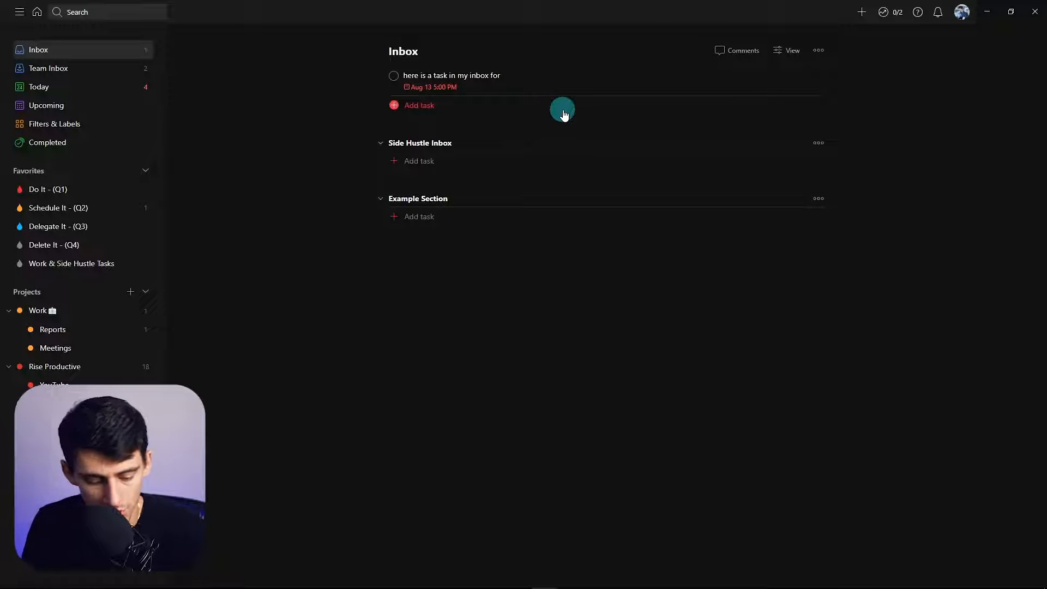
pyautogui.click(450, 75)
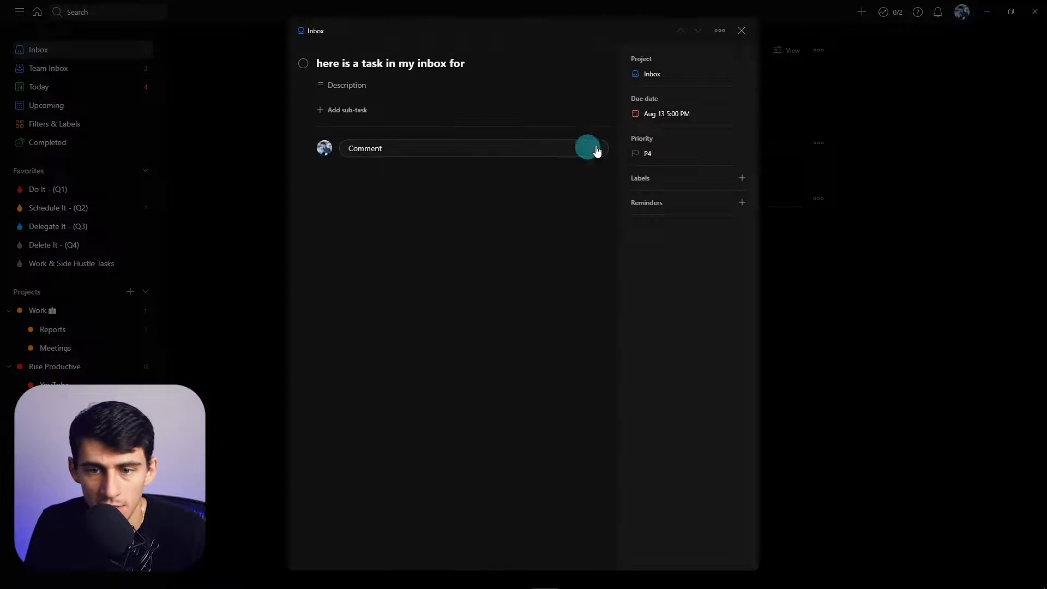
pyautogui.click(687, 73)
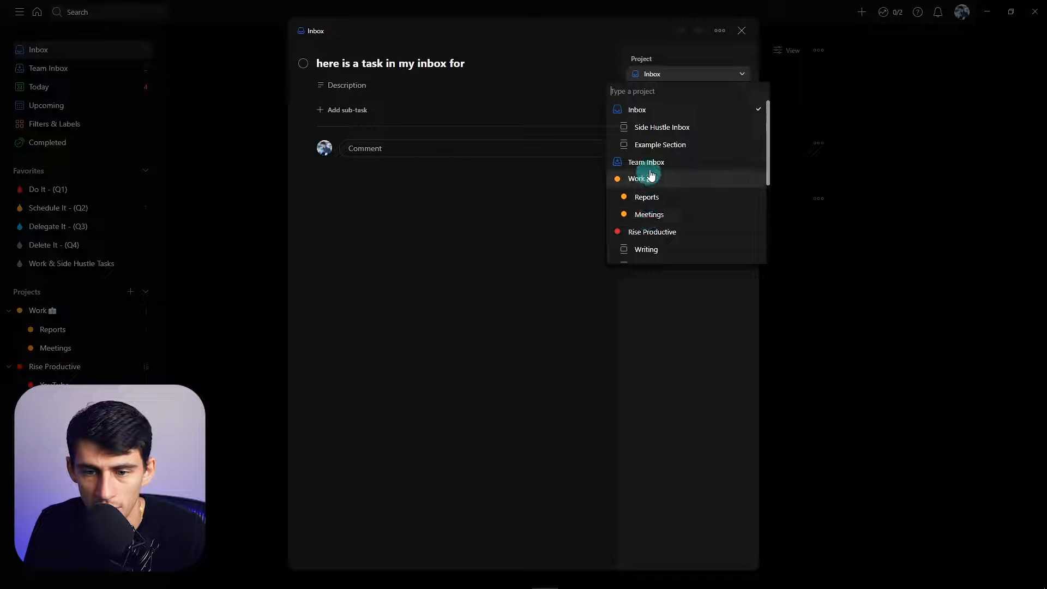
pyautogui.click(652, 232)
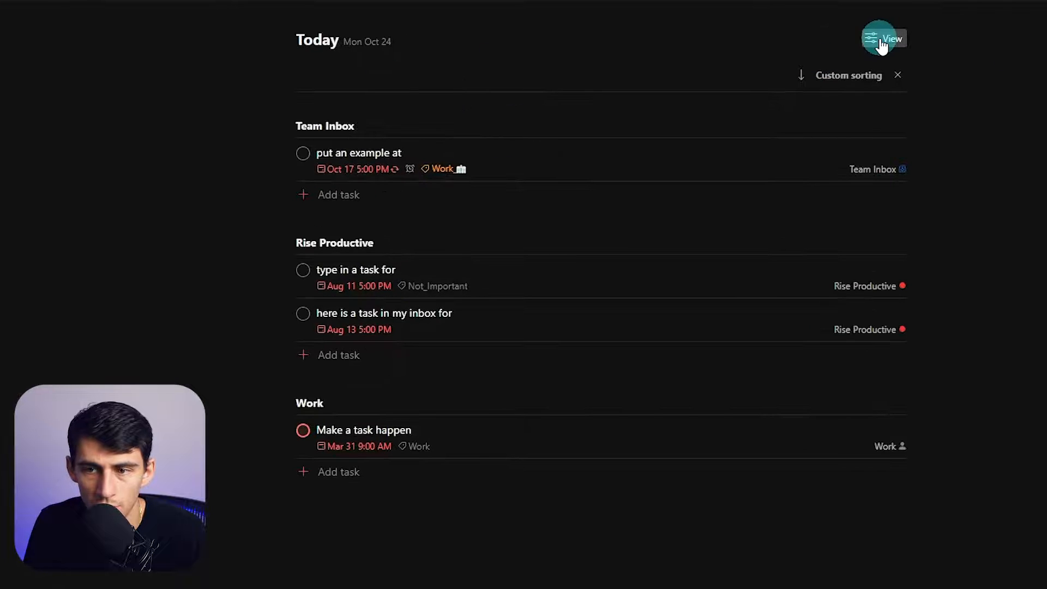
# Check Today's view options and drag Work above Rise Productive in the sidebar.
pyautogui.click(885, 38)
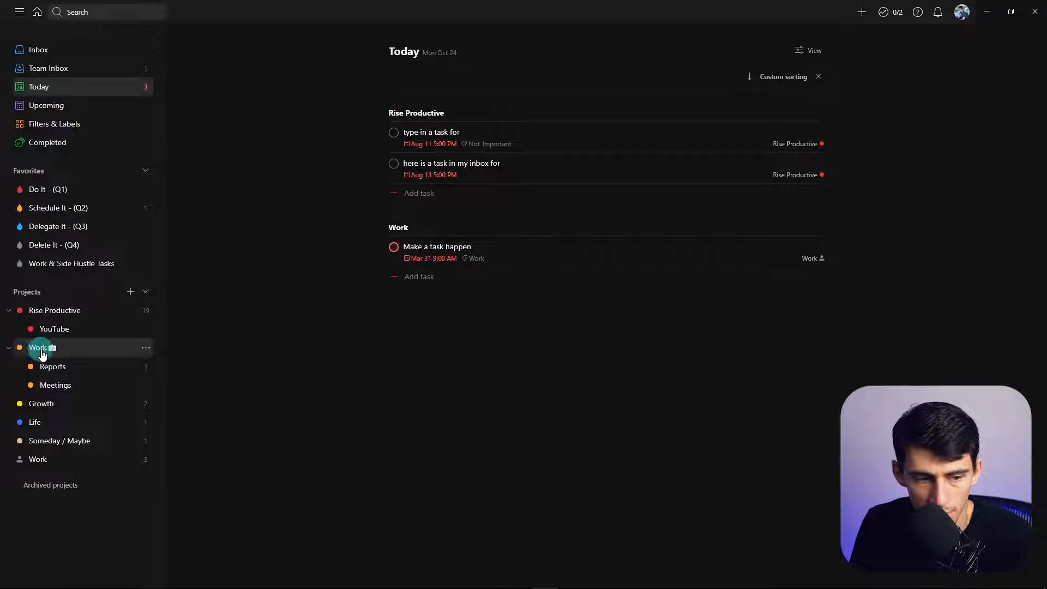
pyautogui.moveTo(40, 346); pyautogui.dragTo(54, 311)
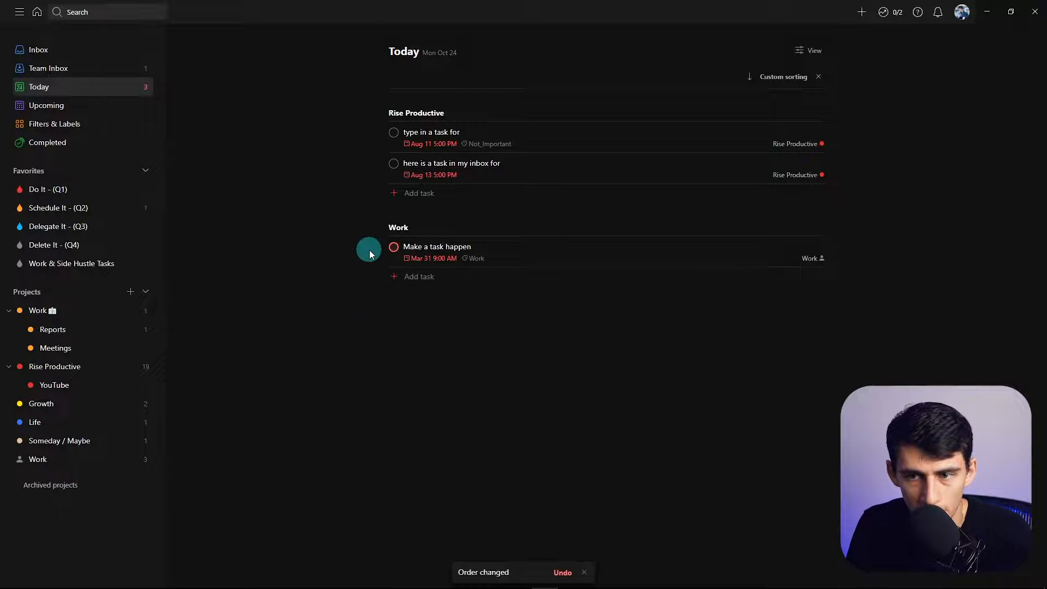
# Try grouping Today by priority, then sort its tasks by due date.
pyautogui.click(813, 50)
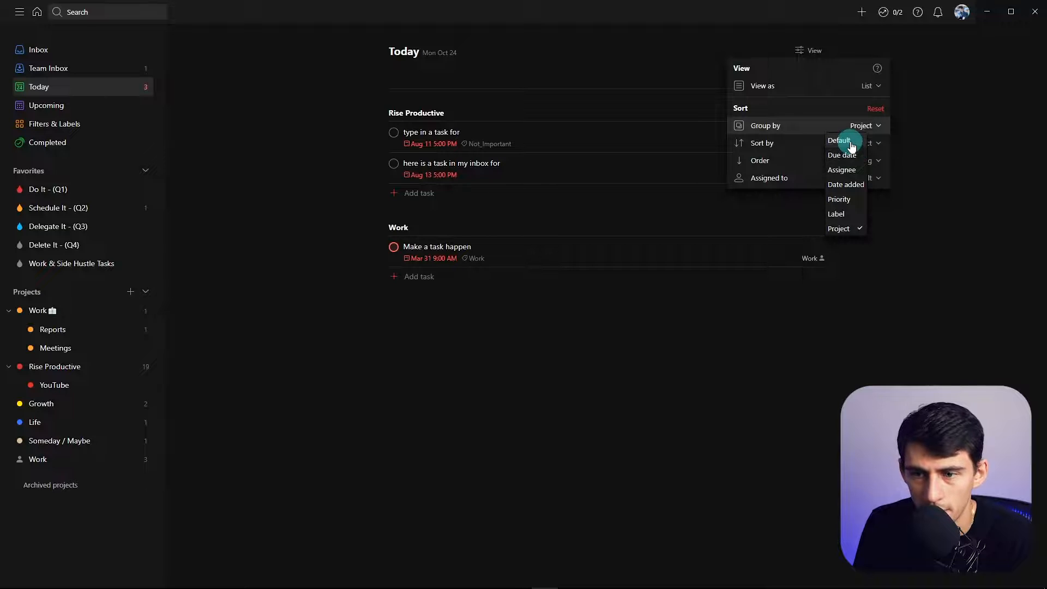
pyautogui.click(841, 155)
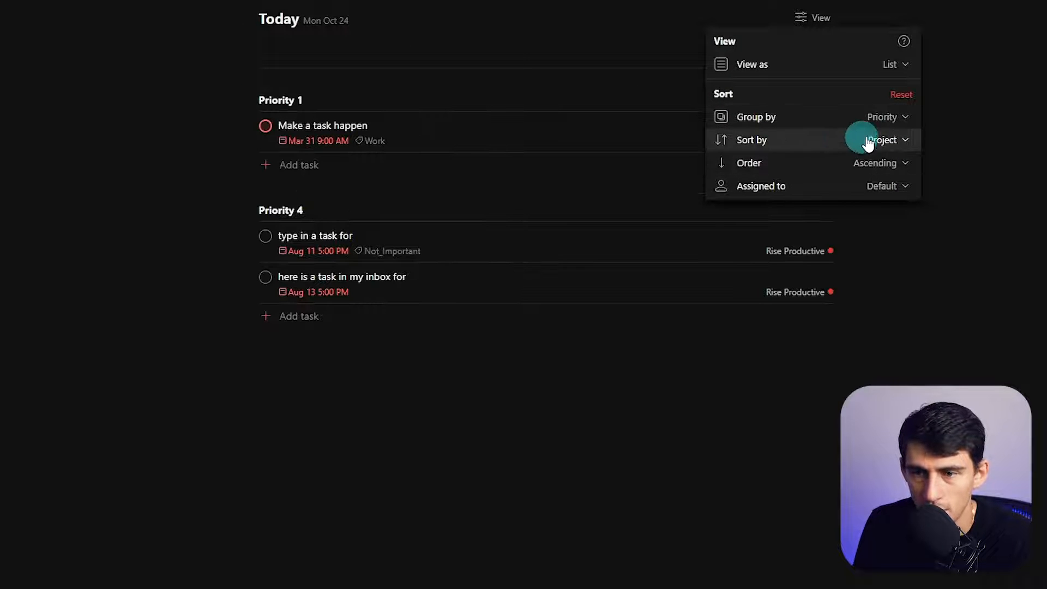
pyautogui.click(884, 139)
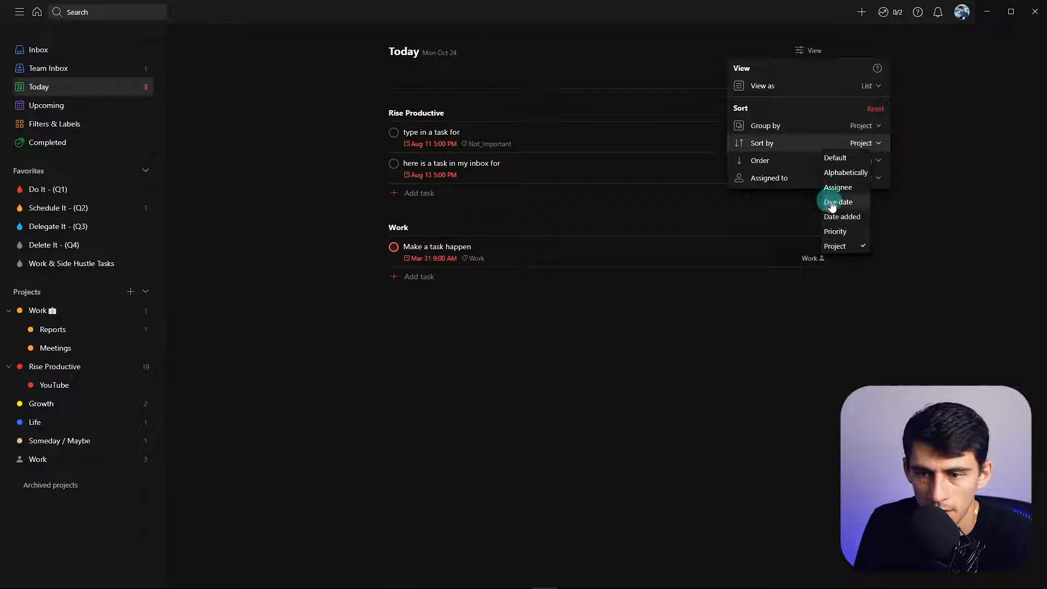
pyautogui.click(837, 203)
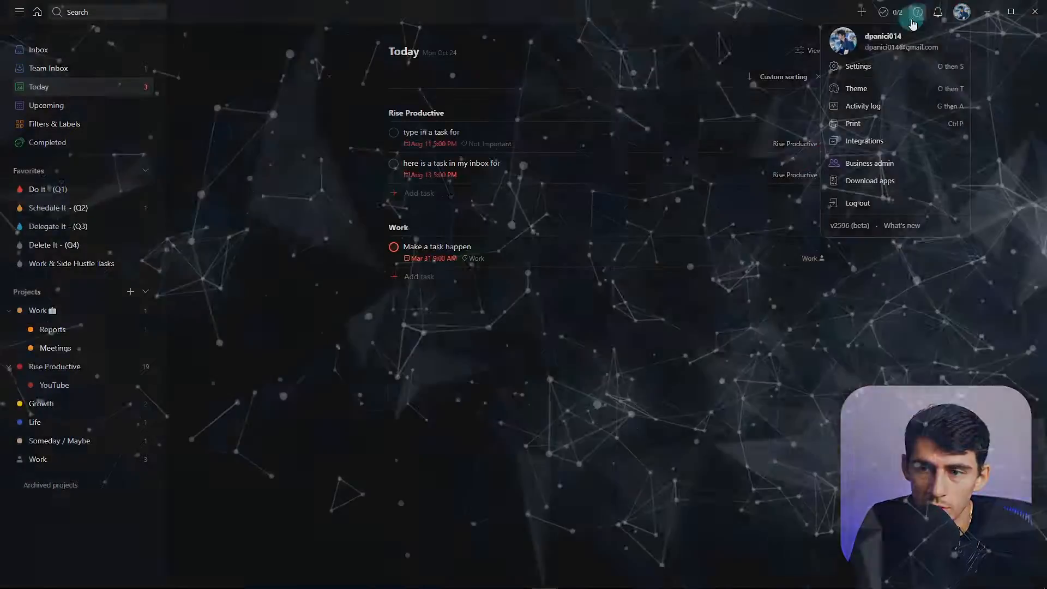
# Review the Rise Productive Google Calendar connection in Integrations without changing it.
pyautogui.click(866, 141)
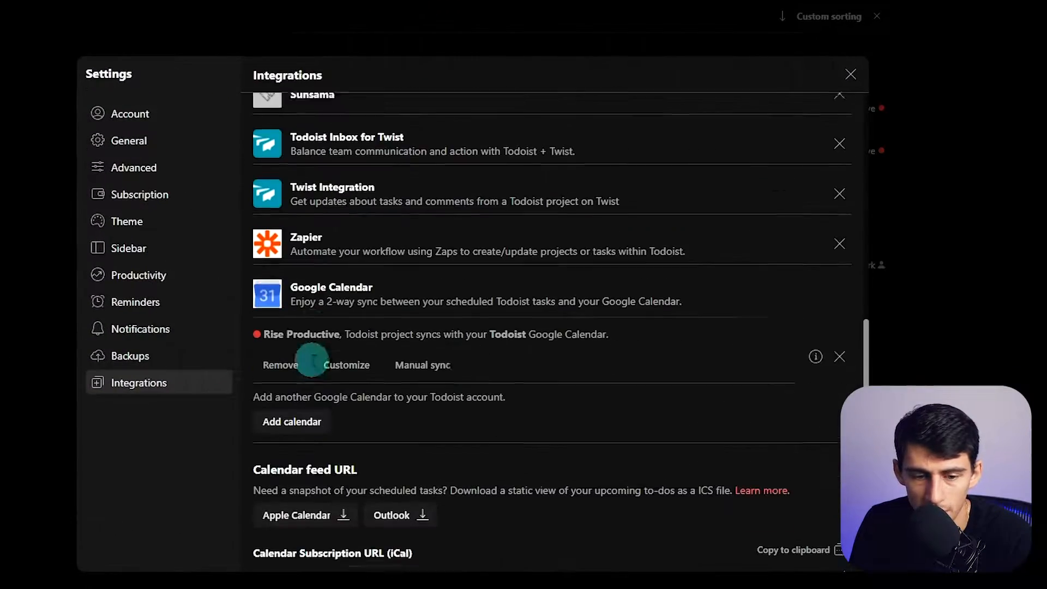
pyautogui.click(347, 364)
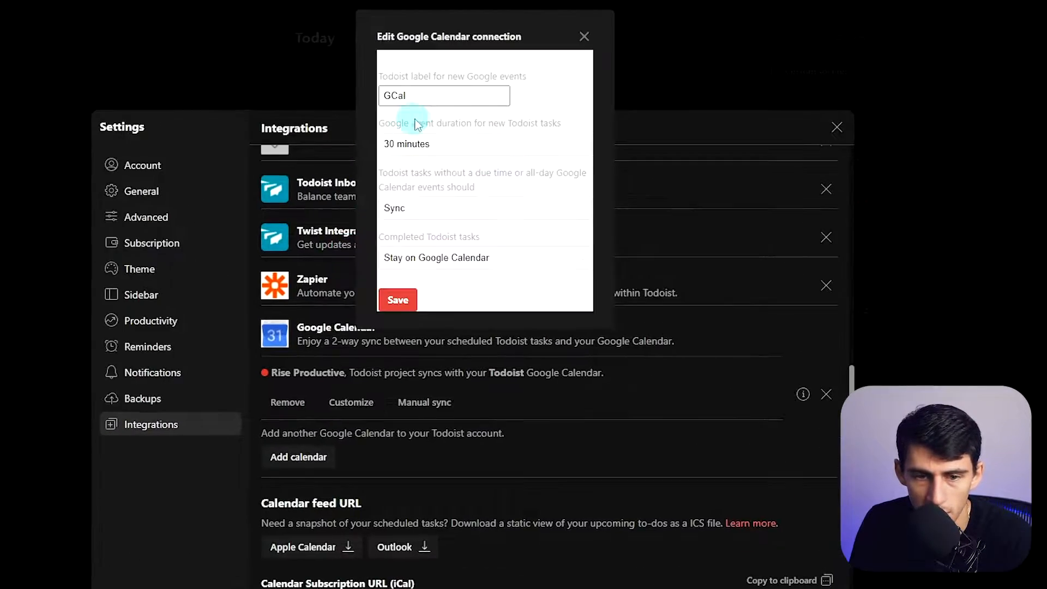
pyautogui.click(397, 300)
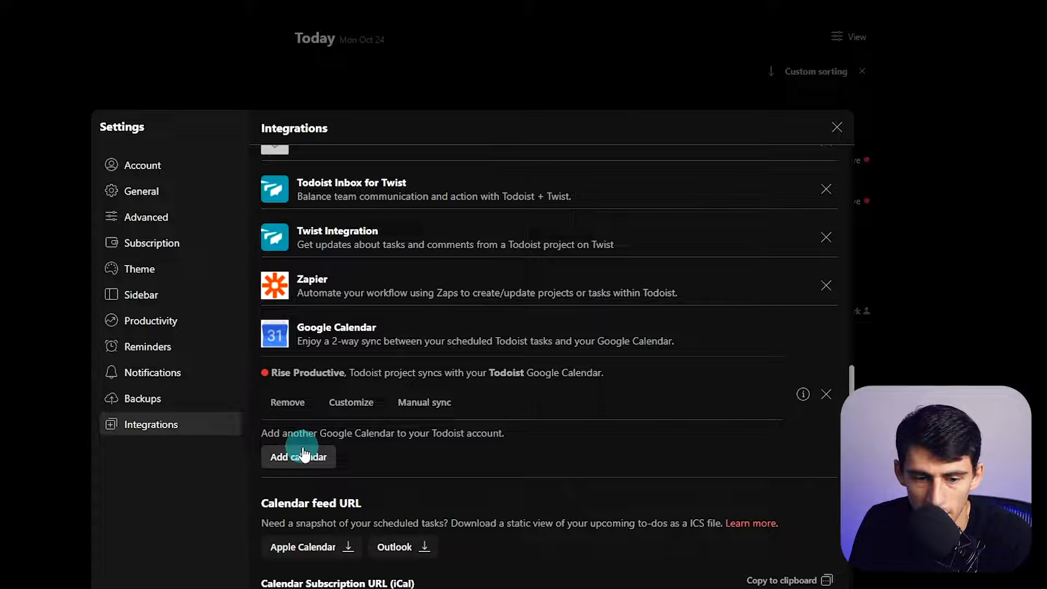
# Add a Google Calendar connection syncing only the Work project and review its due-time option.
pyautogui.click(298, 457)
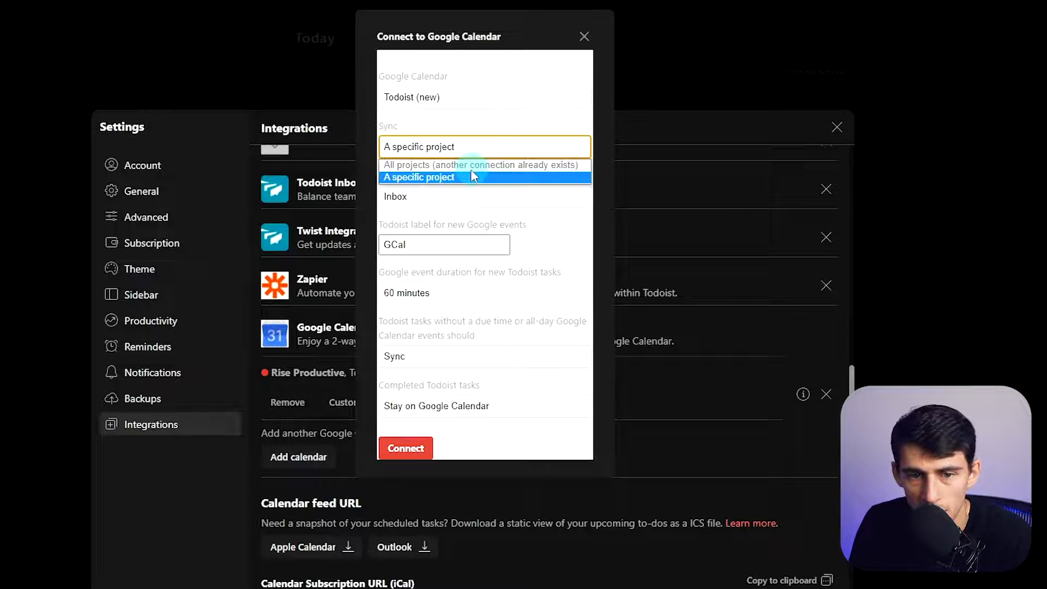
pyautogui.click(419, 177)
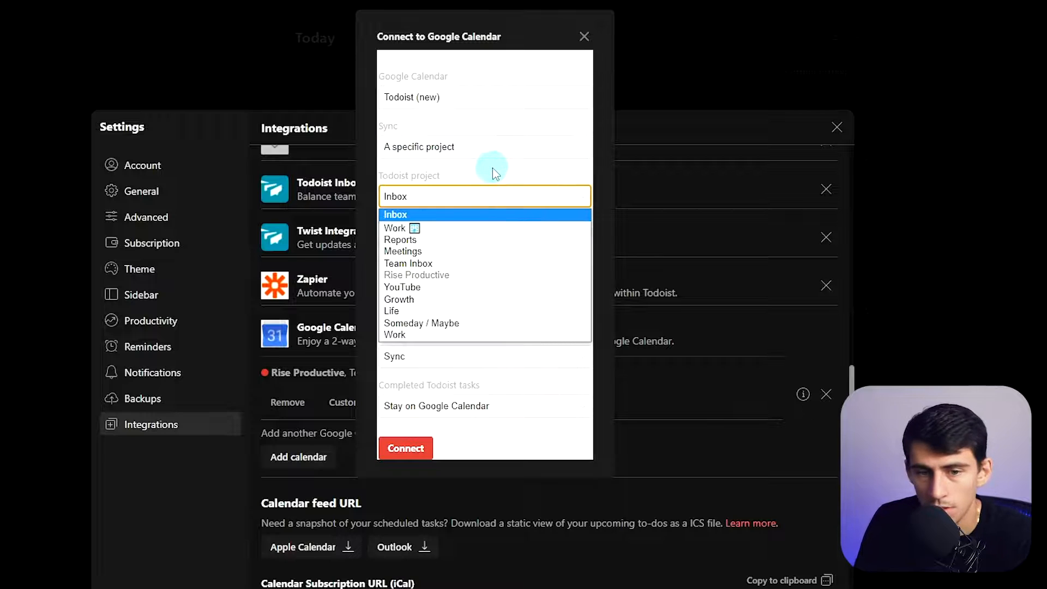
pyautogui.moveTo(457, 228)
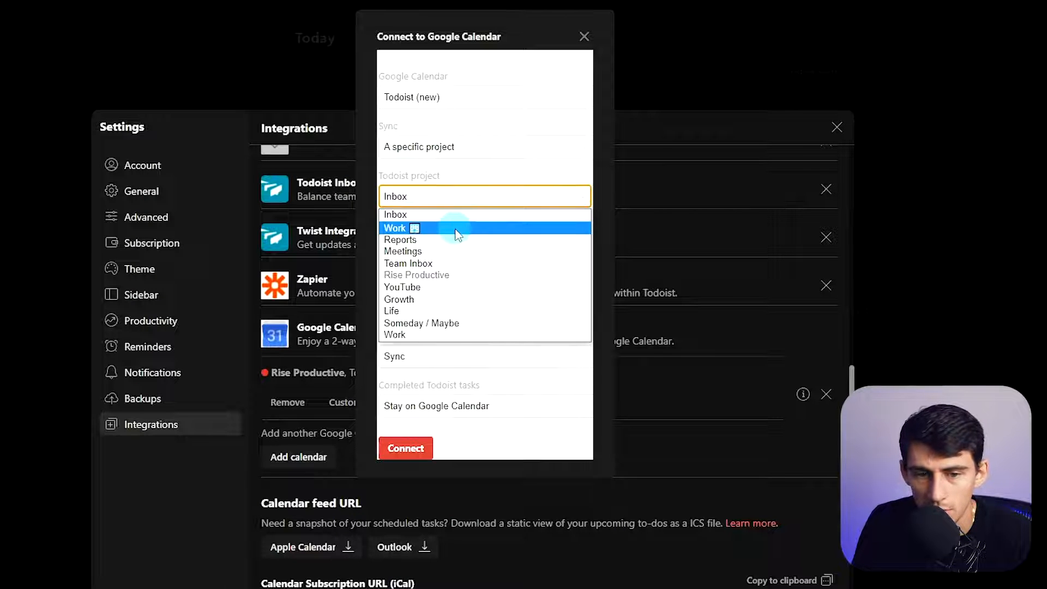
pyautogui.click(395, 228)
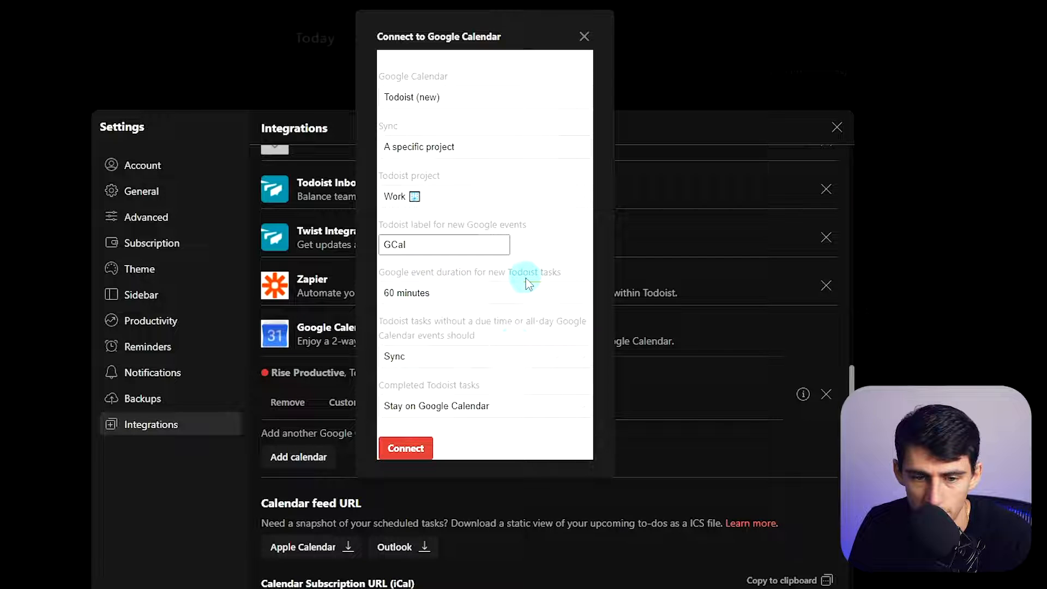
pyautogui.click(484, 355)
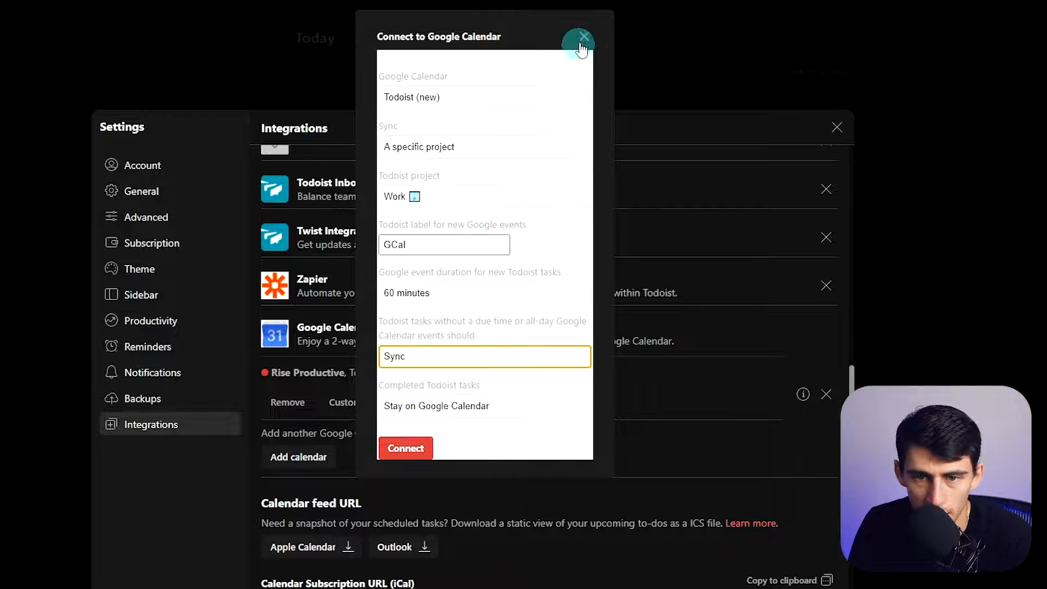
pyautogui.click(580, 36)
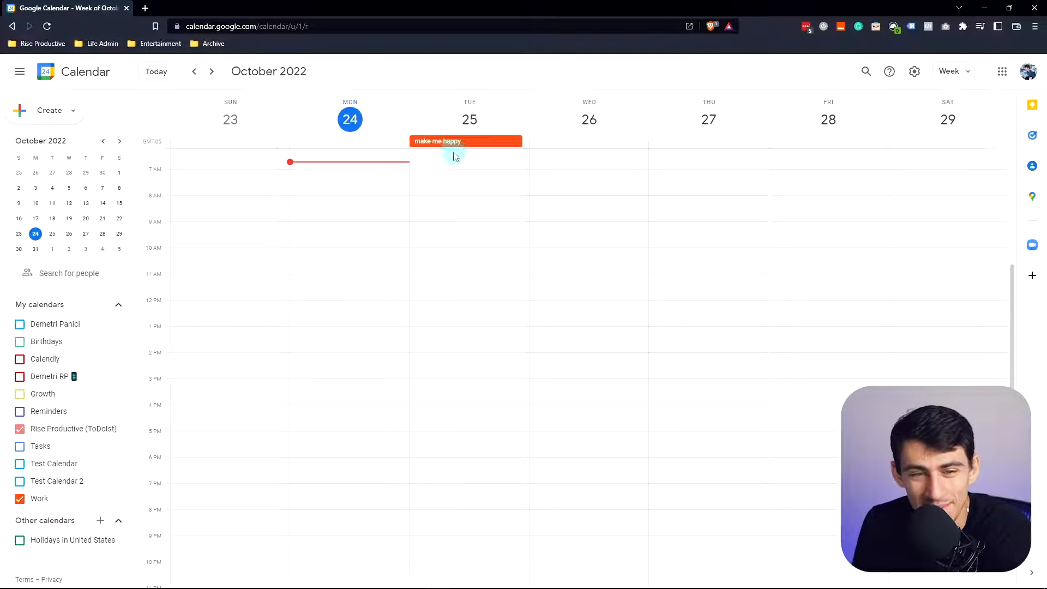
# View this week's 'make me happy' event from the synced Work calendar.
pyautogui.click(466, 141)
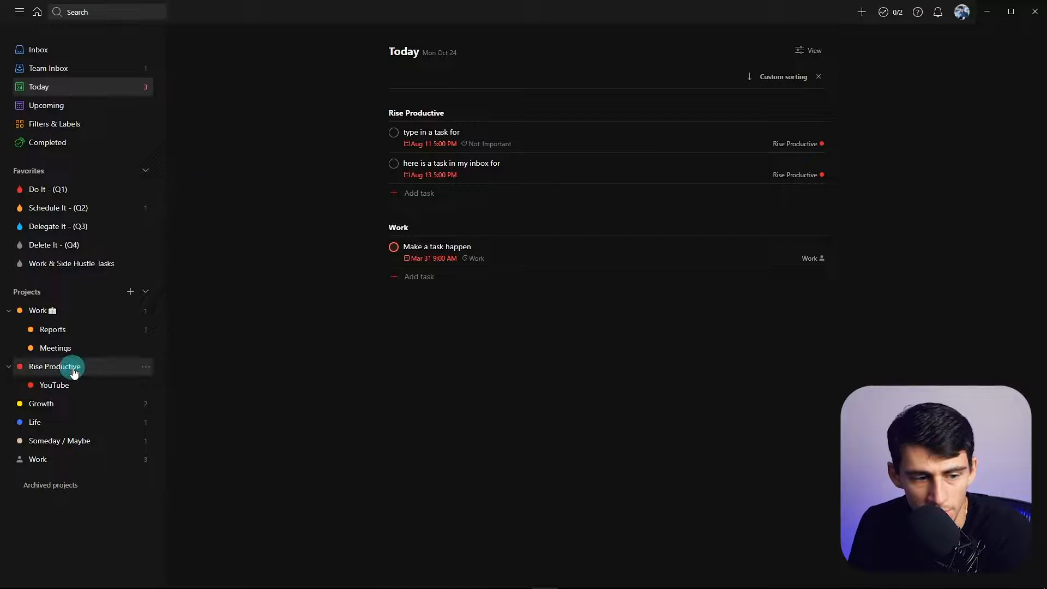
# Show the Rise Productive project, whose task syncs to Google Calendar at 5–6 pm.
pyautogui.click(432, 132)
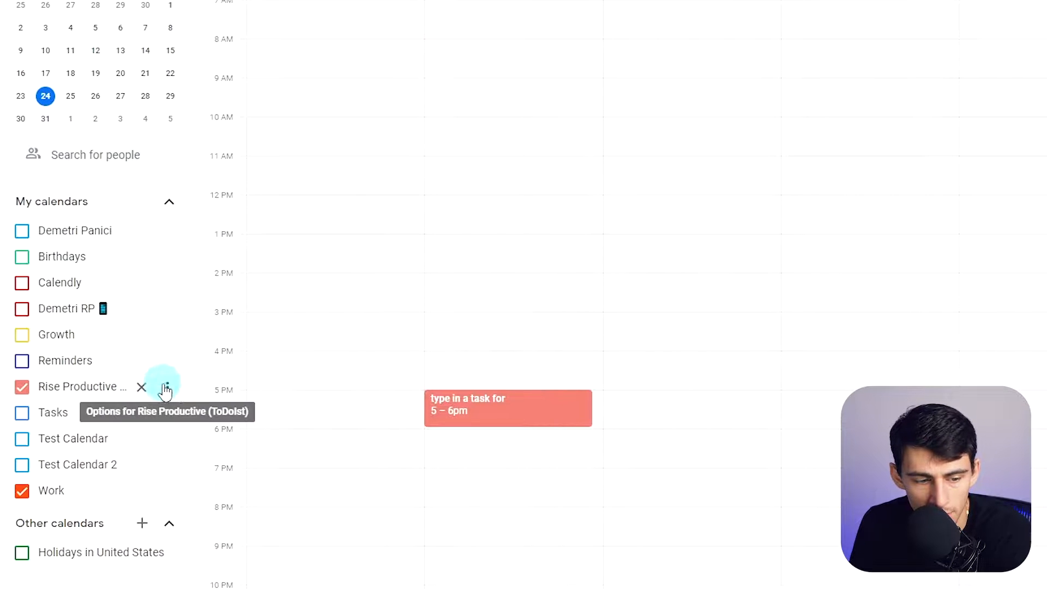
# Colour the Rise Productive (Todoist) calendar red, then return to Todoist to compare.
pyautogui.click(165, 386)
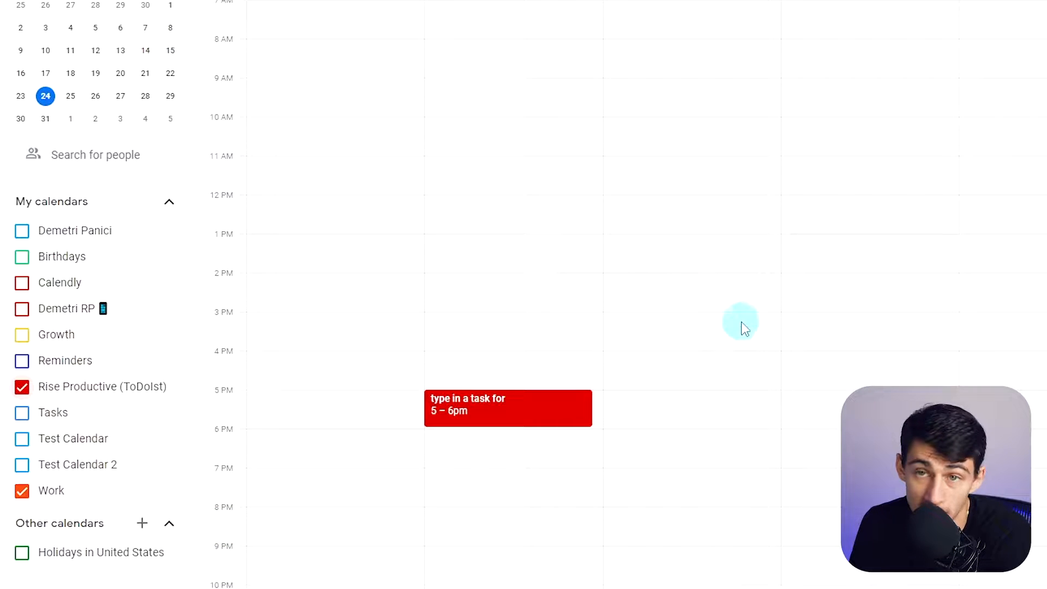
pyautogui.scroll(-3)
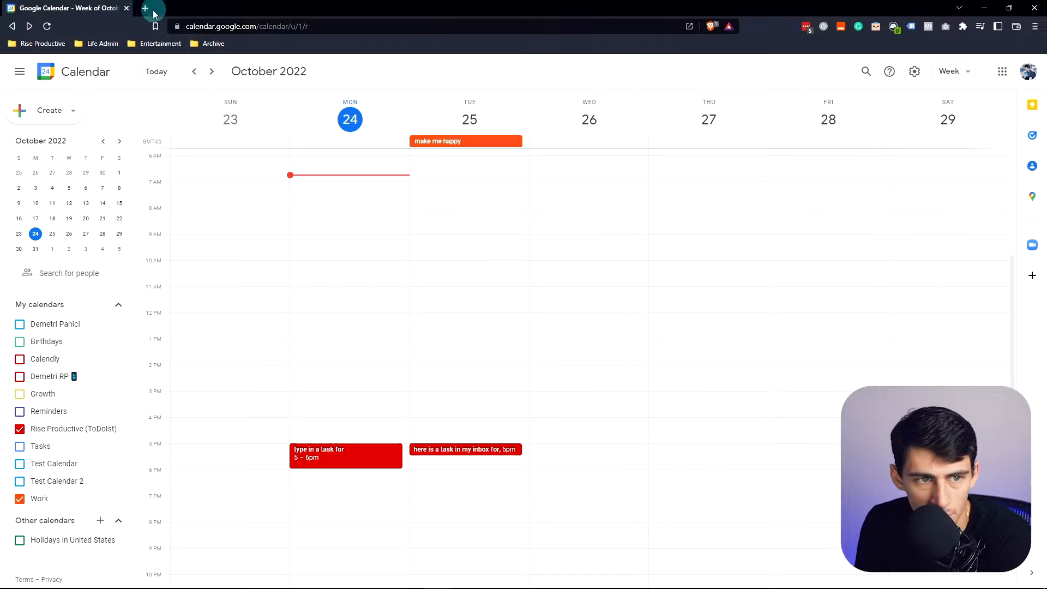
pyautogui.click(599, 578)
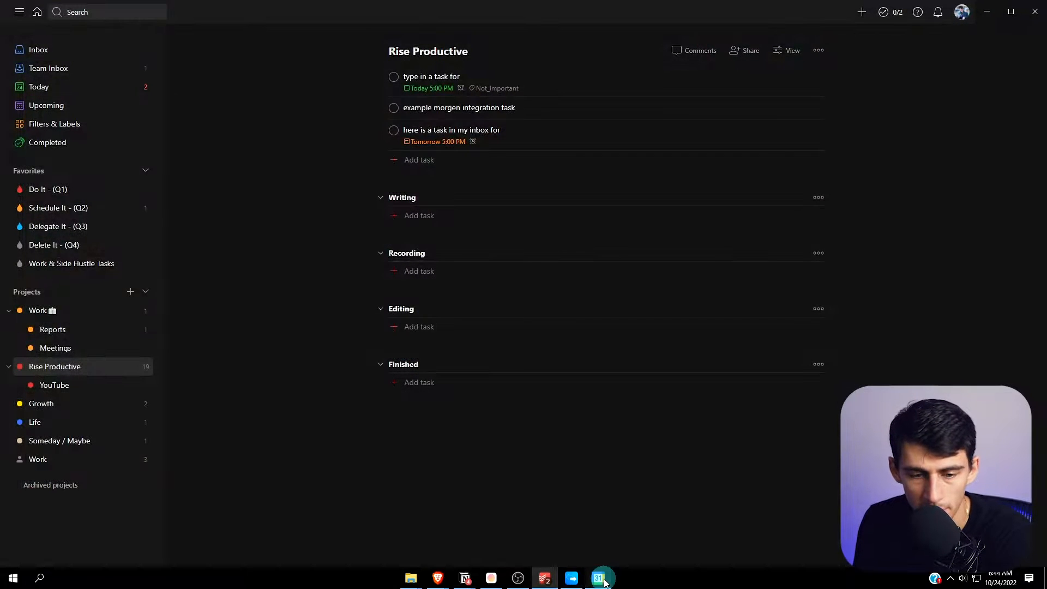
# Review the scheduled week, toggling the Growth and Life calendars' visibility.
pyautogui.click(602, 578)
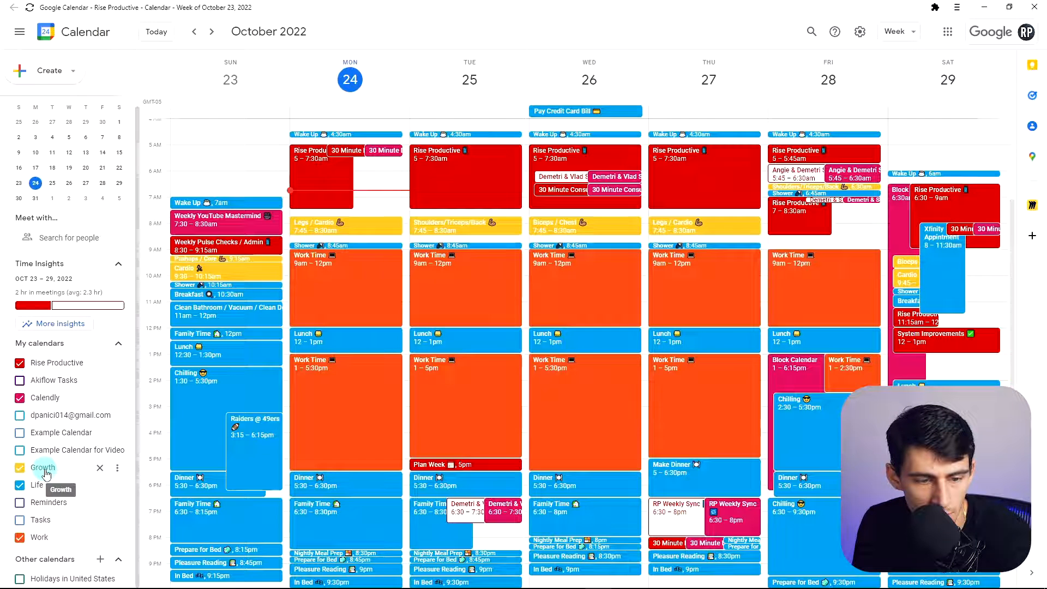
pyautogui.click(19, 468)
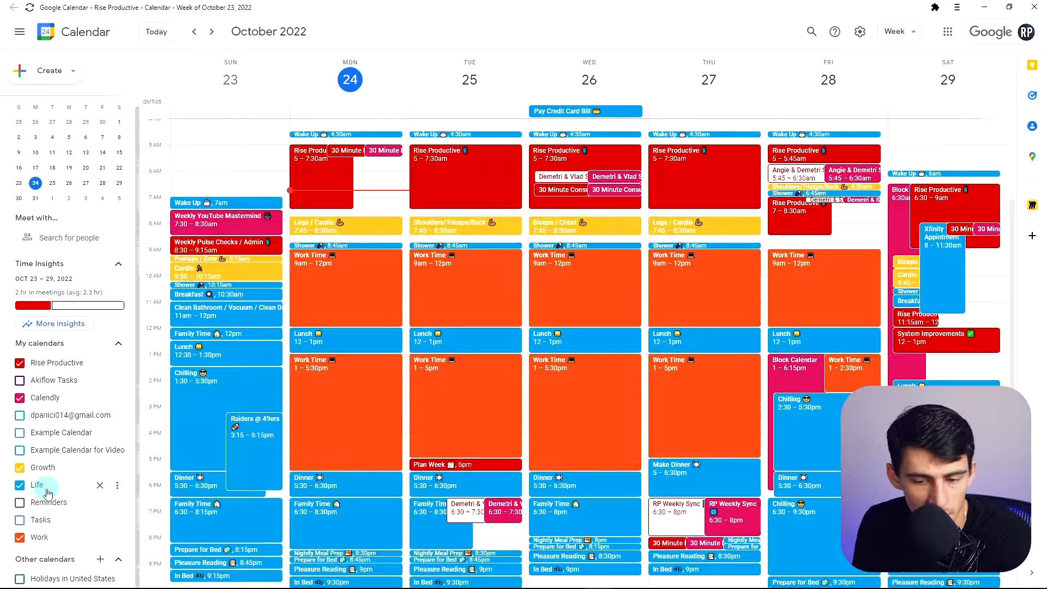
pyautogui.click(19, 484)
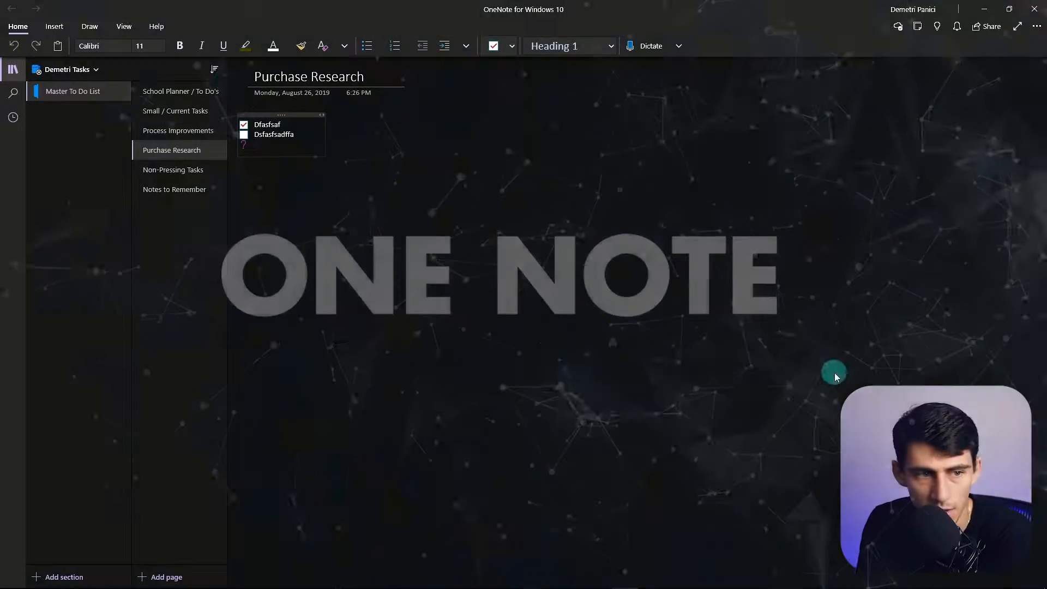
# Create and name a notebook 'Rise', then switch into the Rise Productive notebook.
pyautogui.click(65, 69)
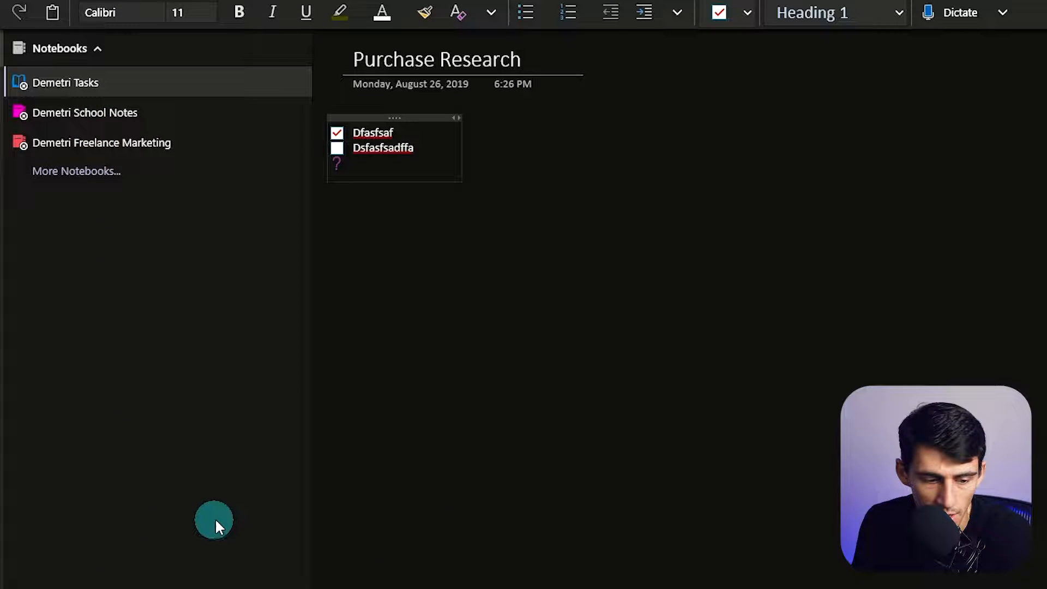
pyautogui.click(77, 172)
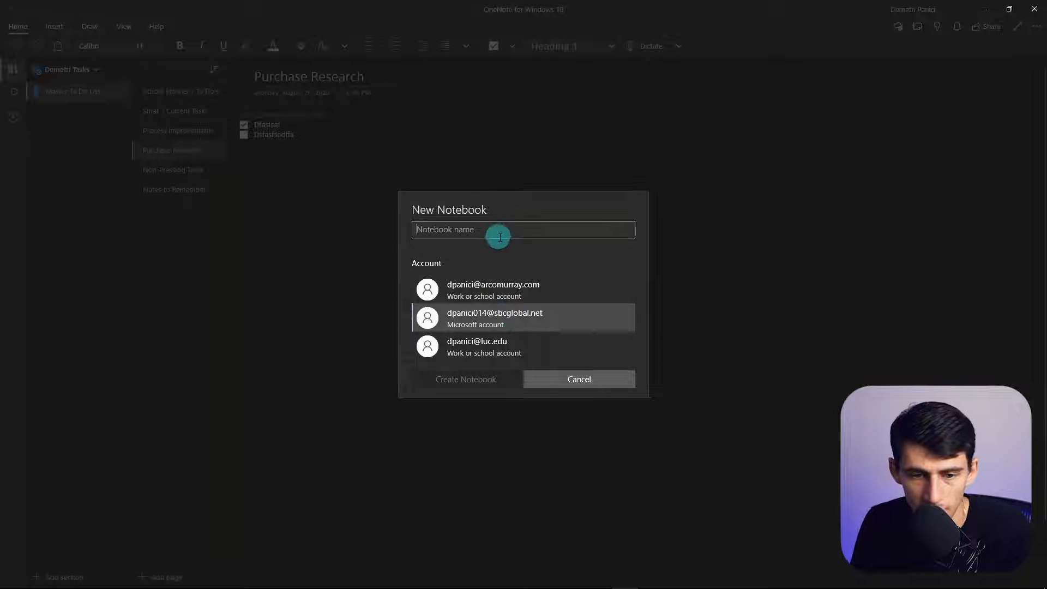
pyautogui.write('Rise')
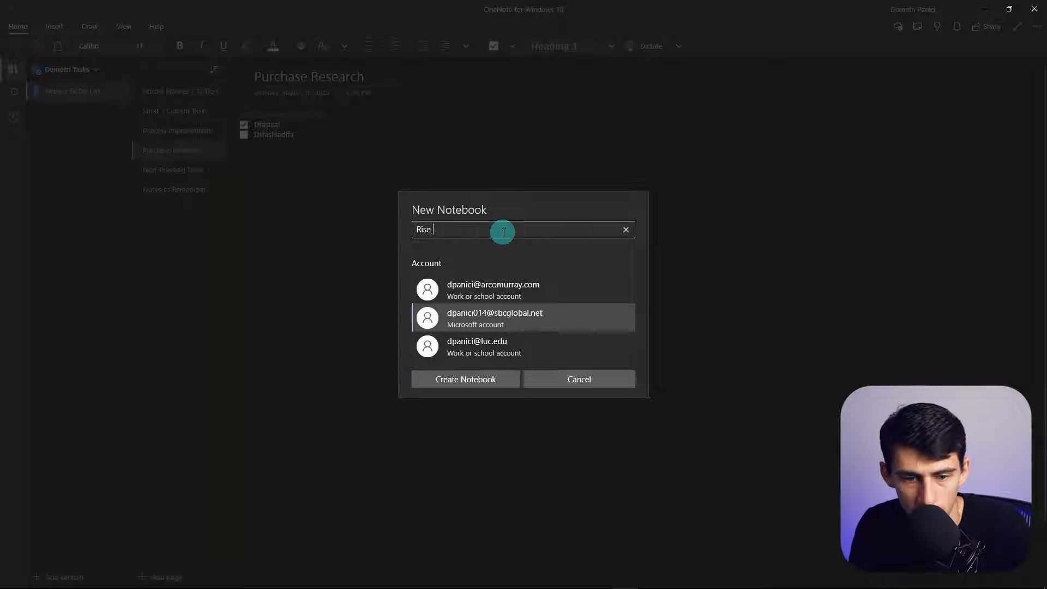
pyautogui.click(578, 378)
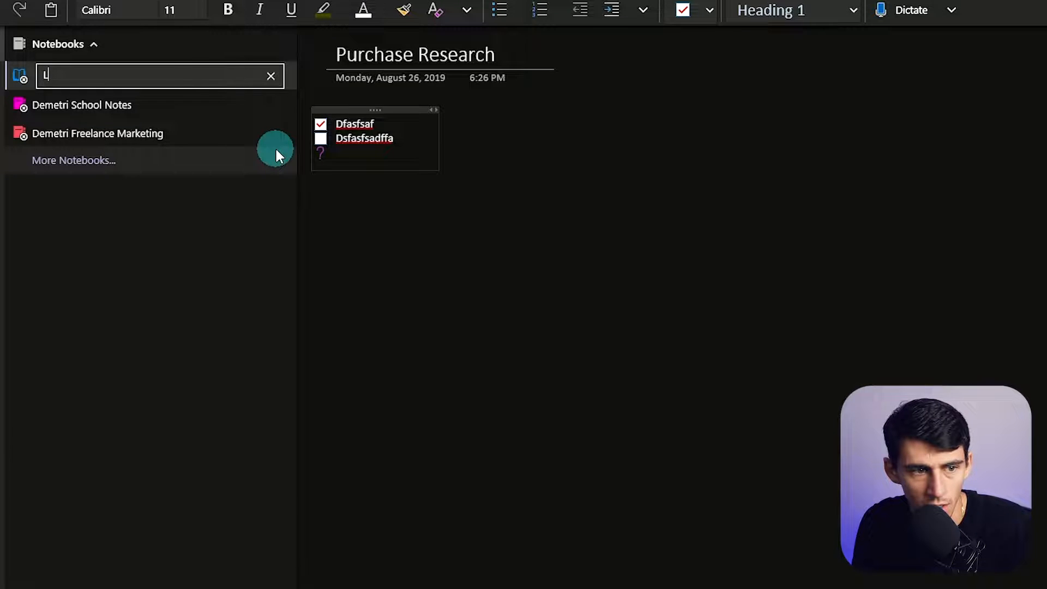
pyautogui.click(97, 133)
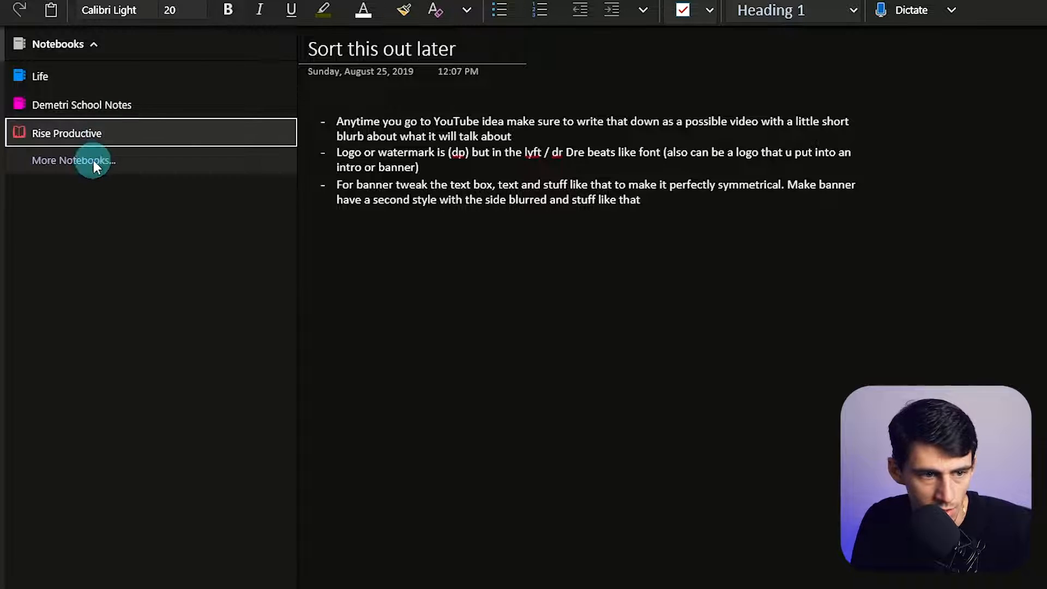
pyautogui.click(67, 133)
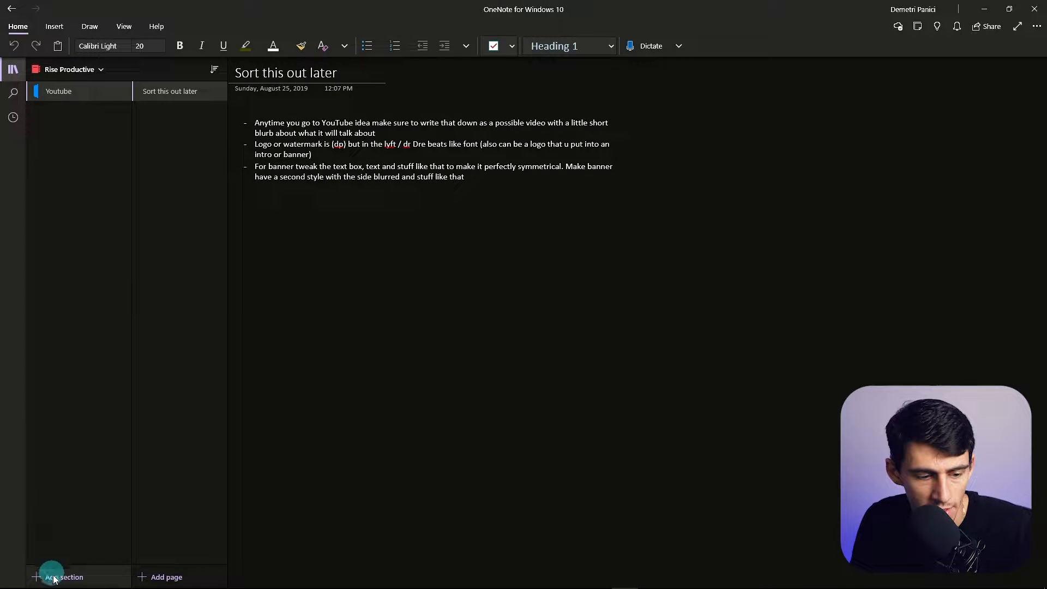
# Add a Podcast section and colour the Youtube section red.
pyautogui.click(64, 575)
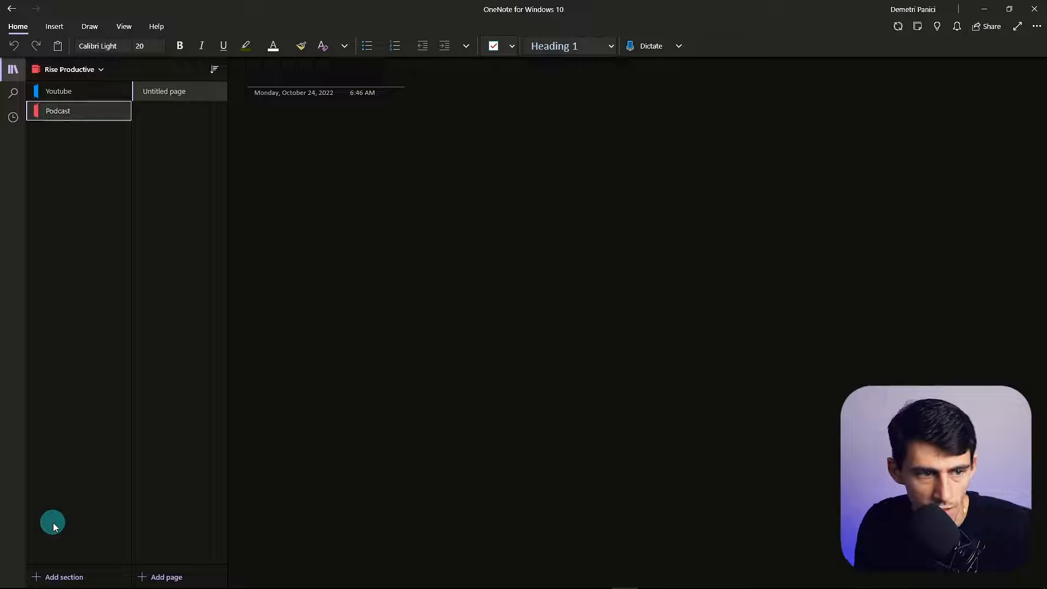
pyautogui.rightClick(58, 111)
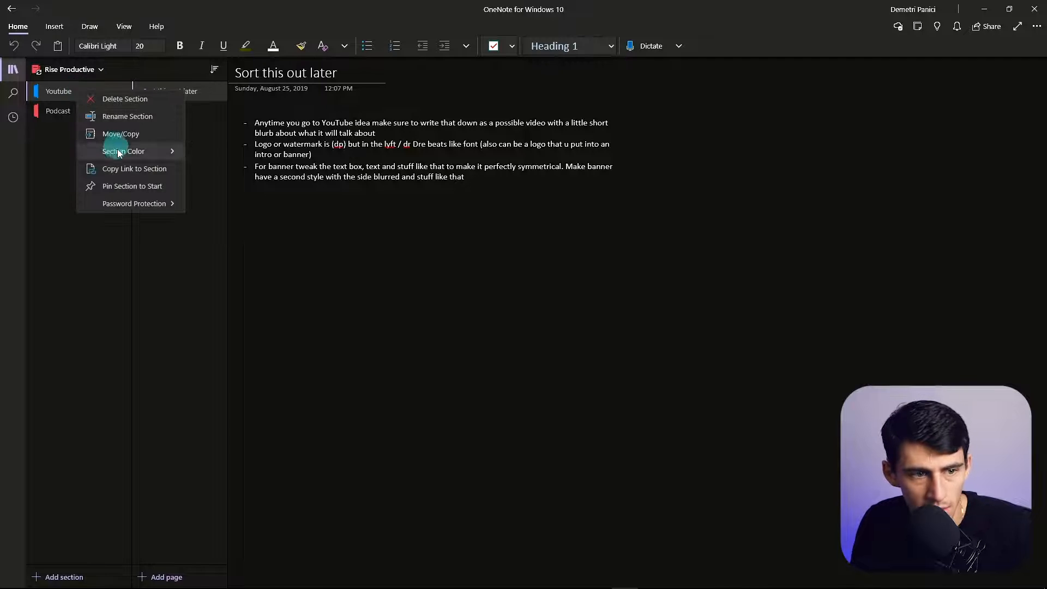
pyautogui.click(58, 111)
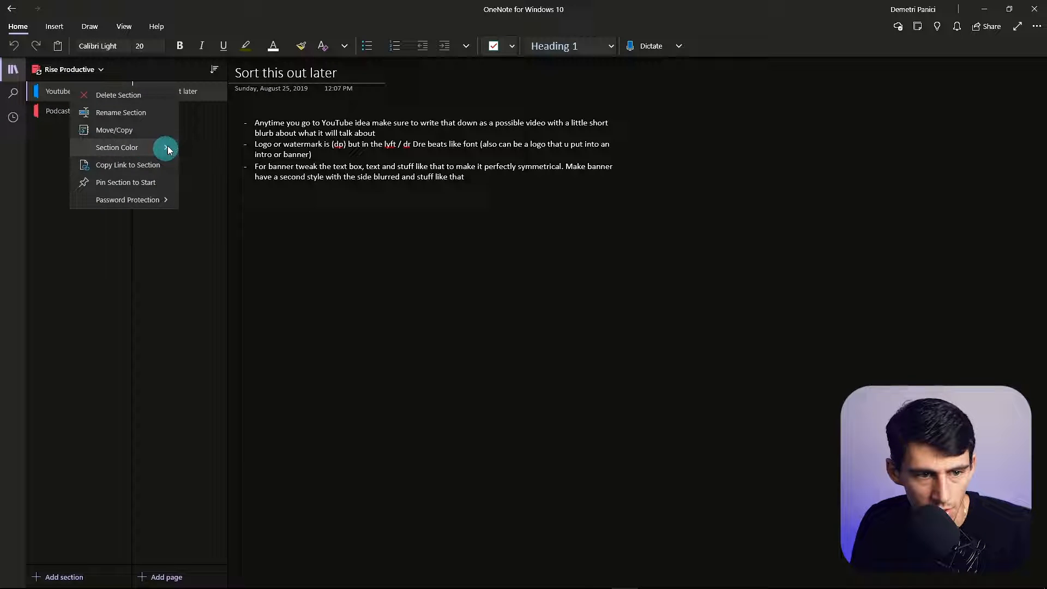
pyautogui.click(58, 92)
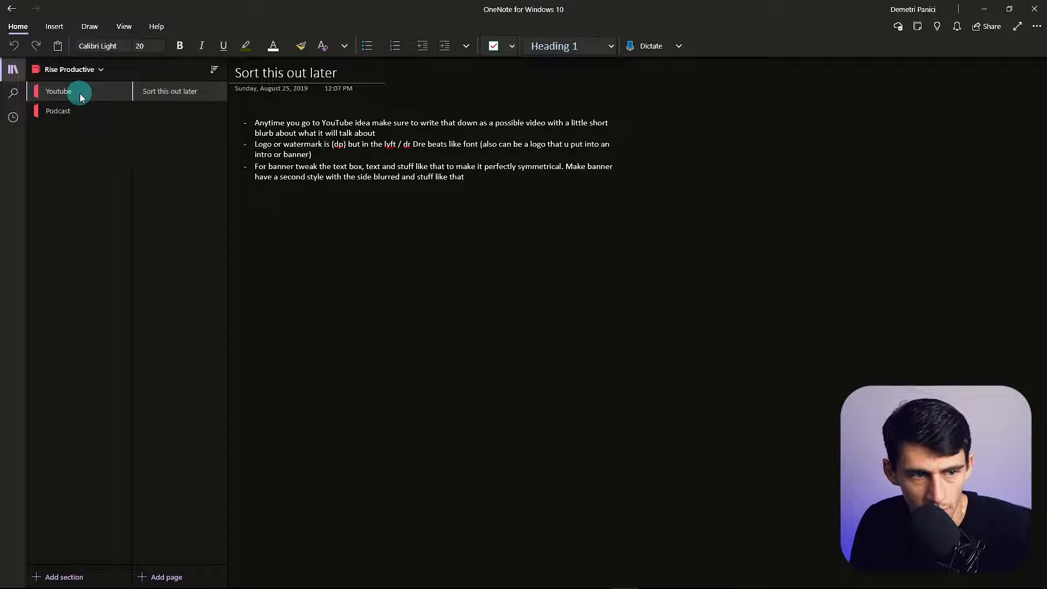
# Create a 'Podcast Episode 1' page with a new subpage beneath it.
pyautogui.rightClick(170, 91)
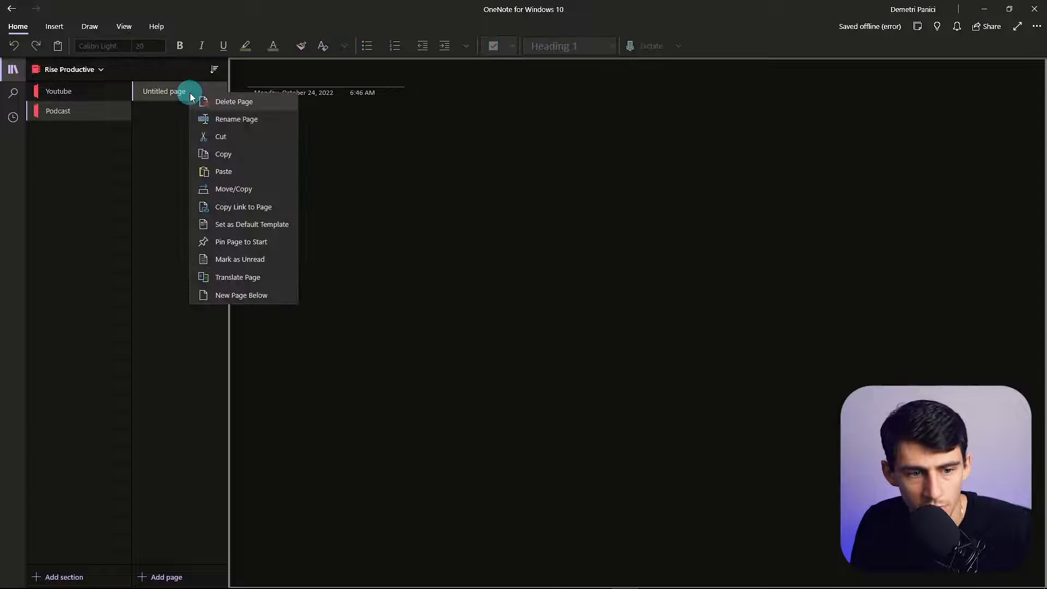
pyautogui.click(241, 295)
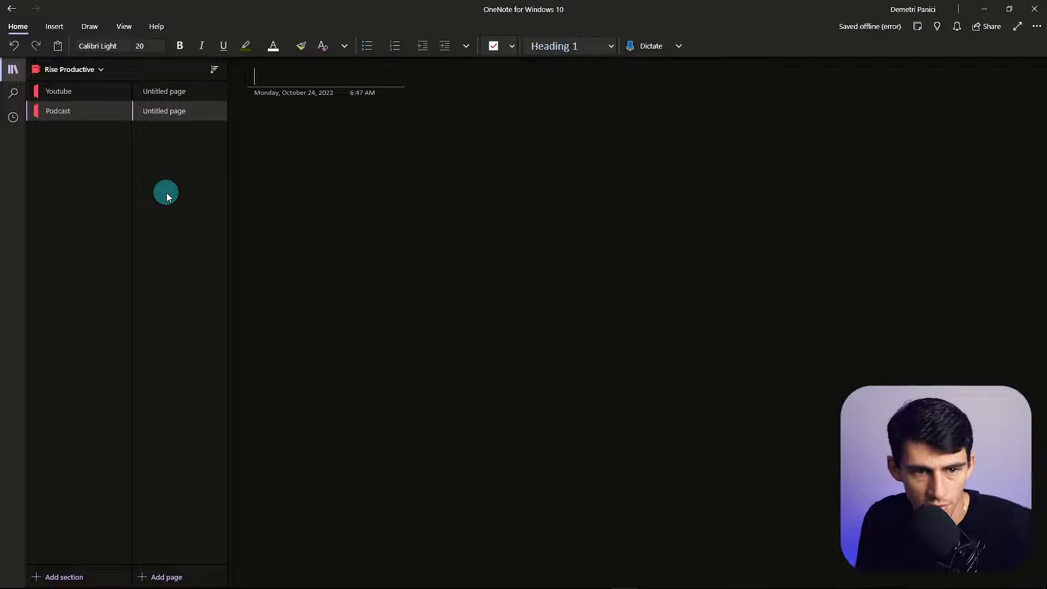
pyautogui.rightClick(164, 112)
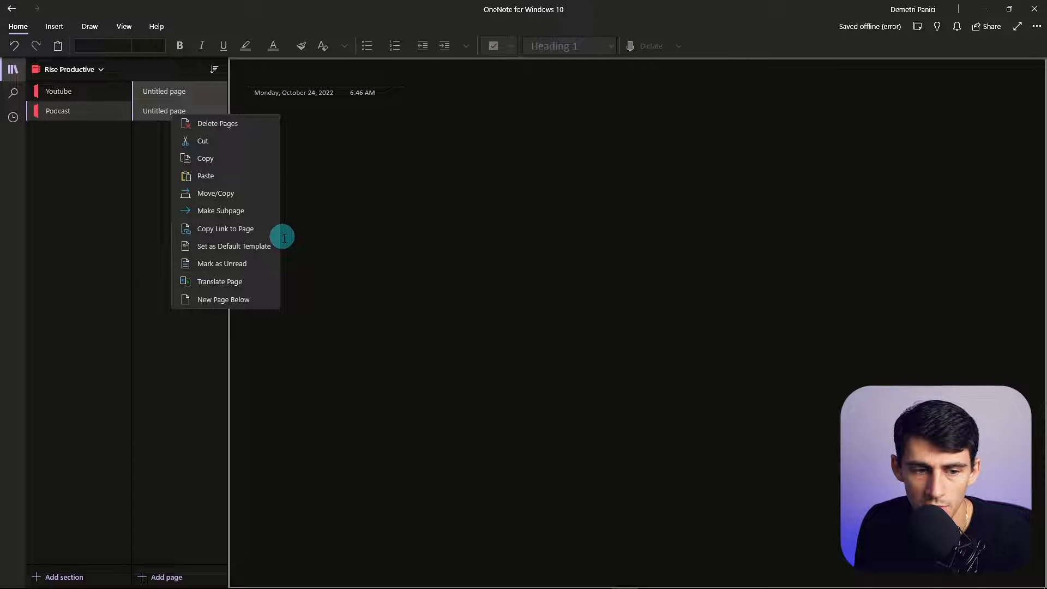
pyautogui.moveTo(221, 210)
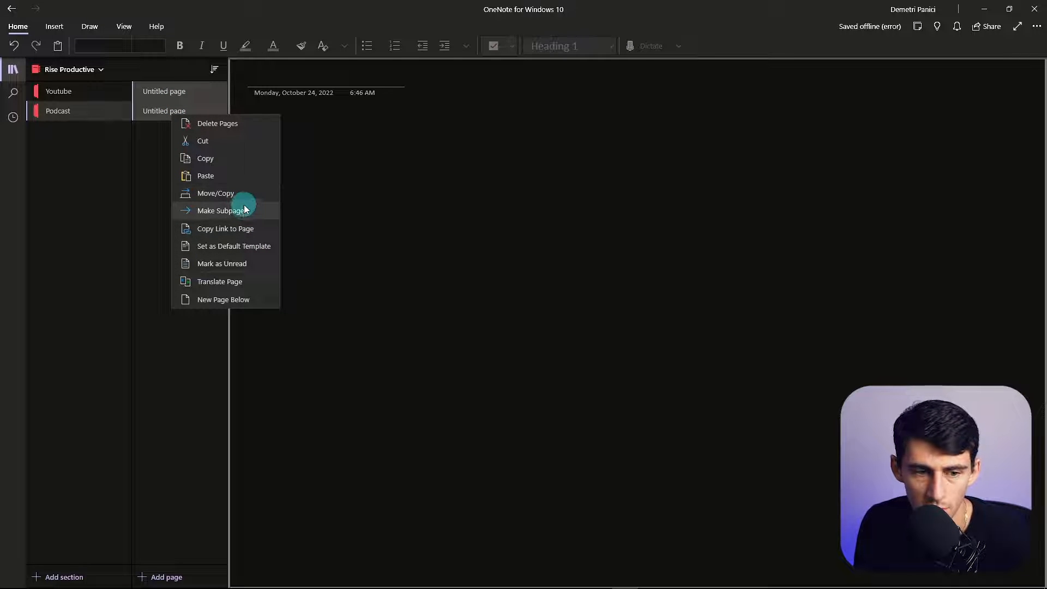
pyautogui.click(221, 210)
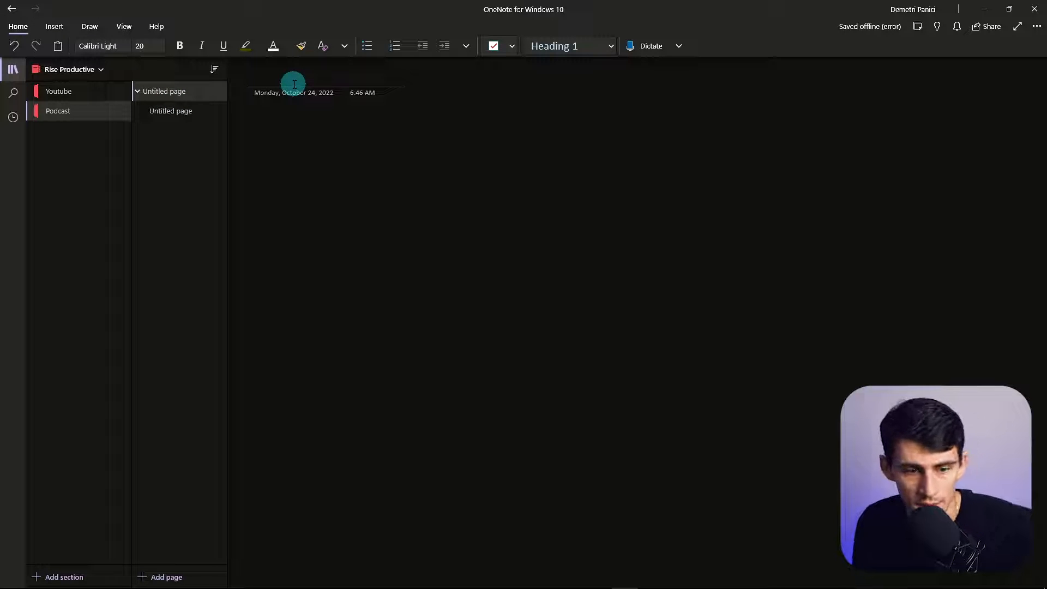
pyautogui.write('Podcast Episode 1')
pyautogui.write('Research')
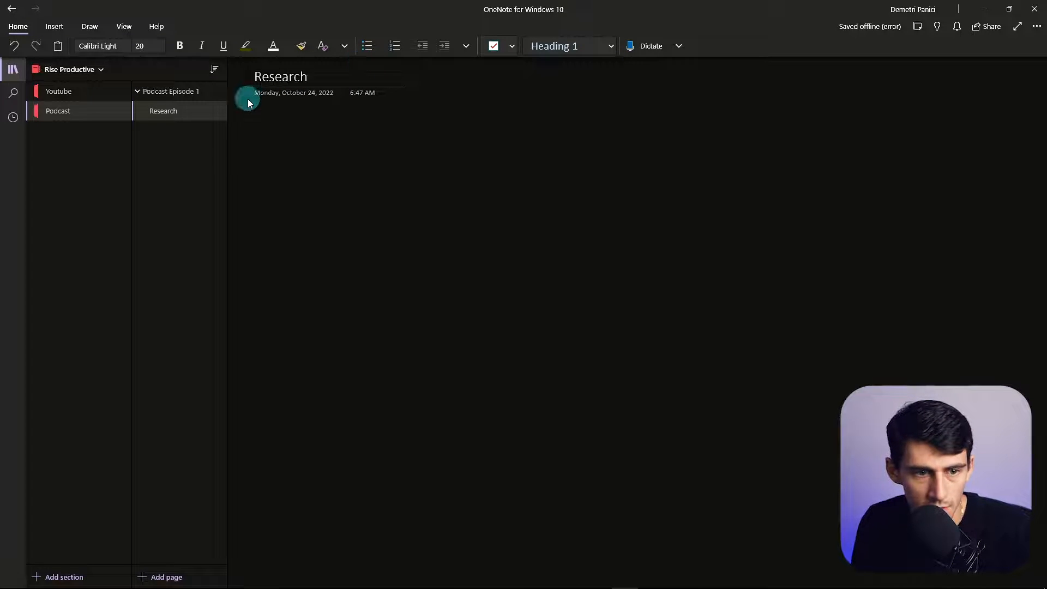
pyautogui.click(166, 576)
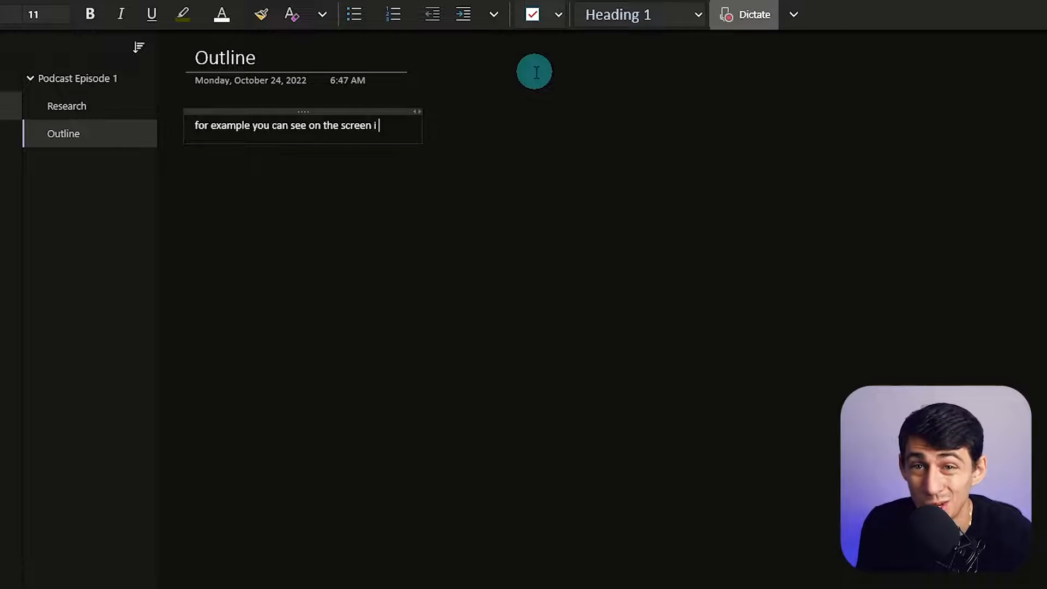
# Dictate a paragraph about note-taking by dictation, ending 'deep in clear', onto the Outline page.
pyautogui.write('am actually able to take notes i i had to')
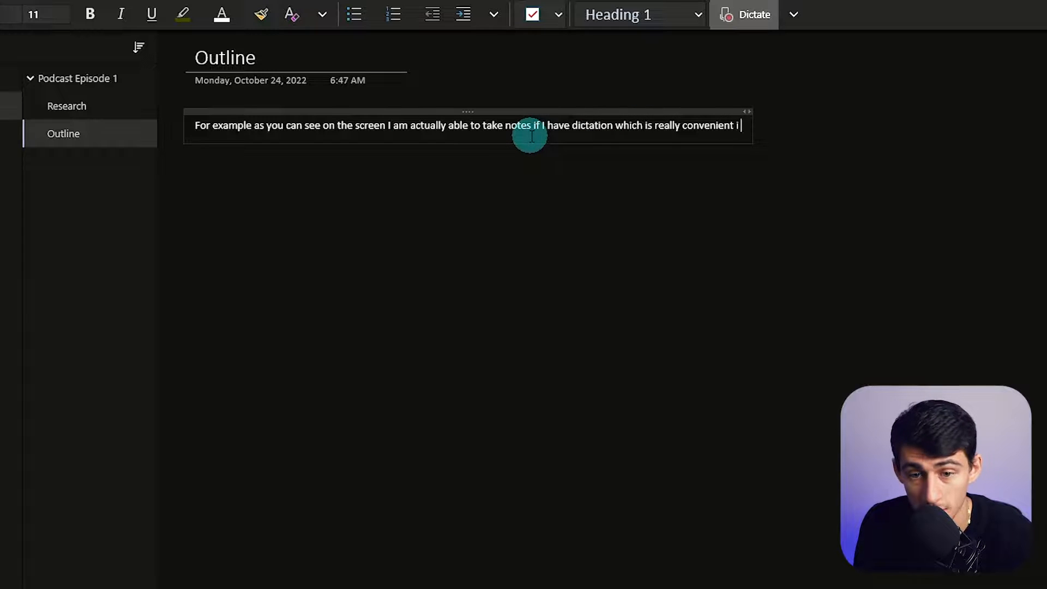
pyautogui.write("don't like how it missed some things")
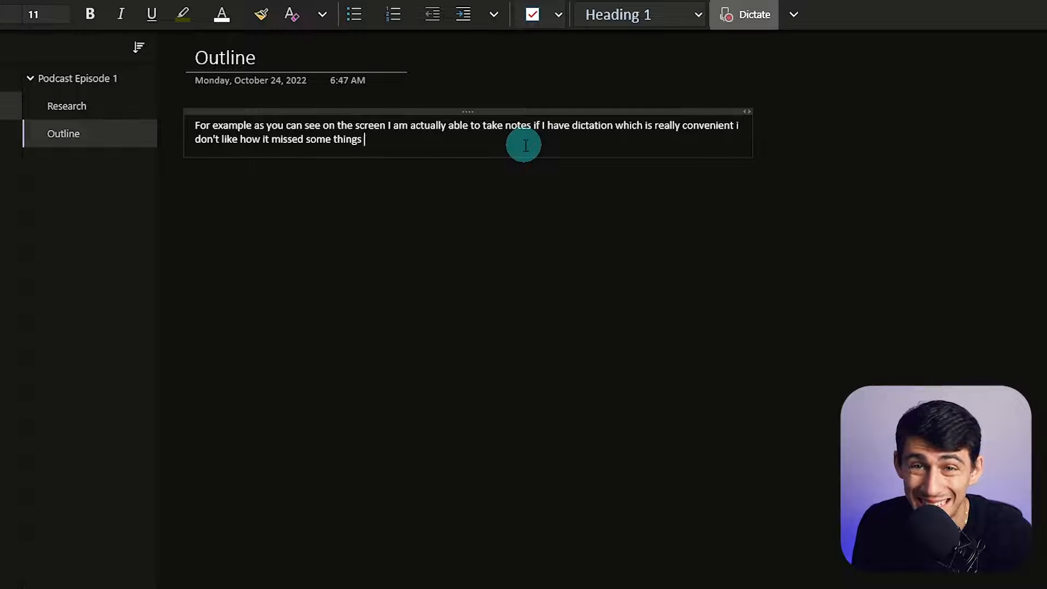
pyautogui.write("but that's just how dictation software works even when using")
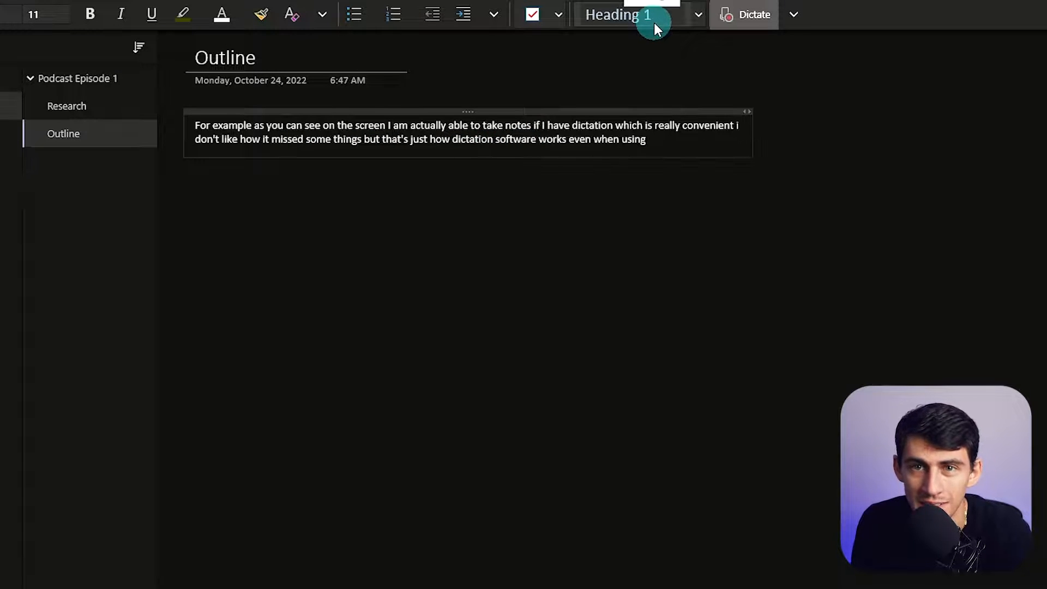
pyautogui.write('a microphone like this and having a really nice')
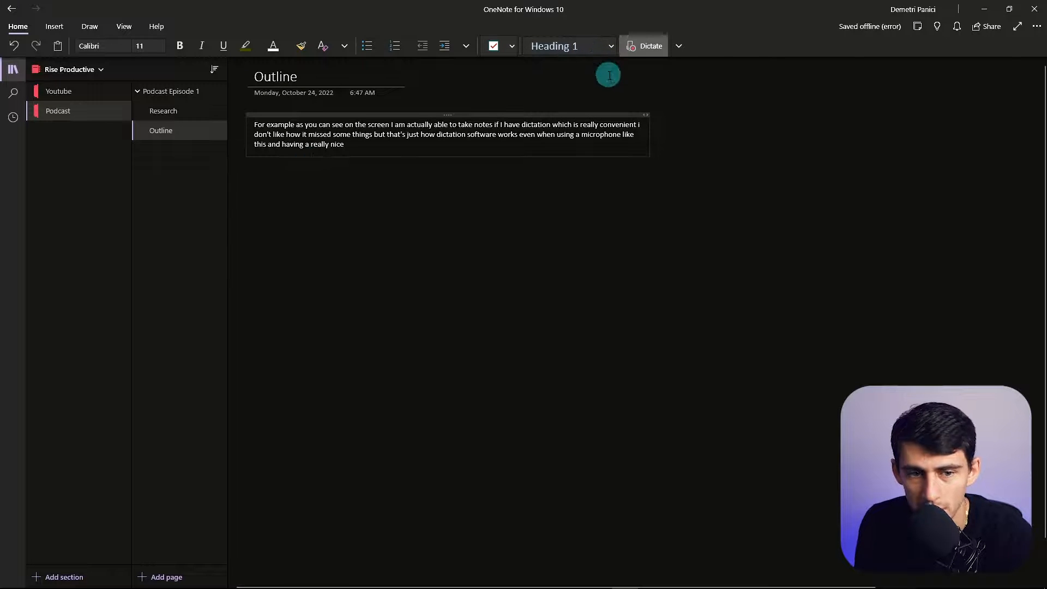
pyautogui.write('deep in clear')
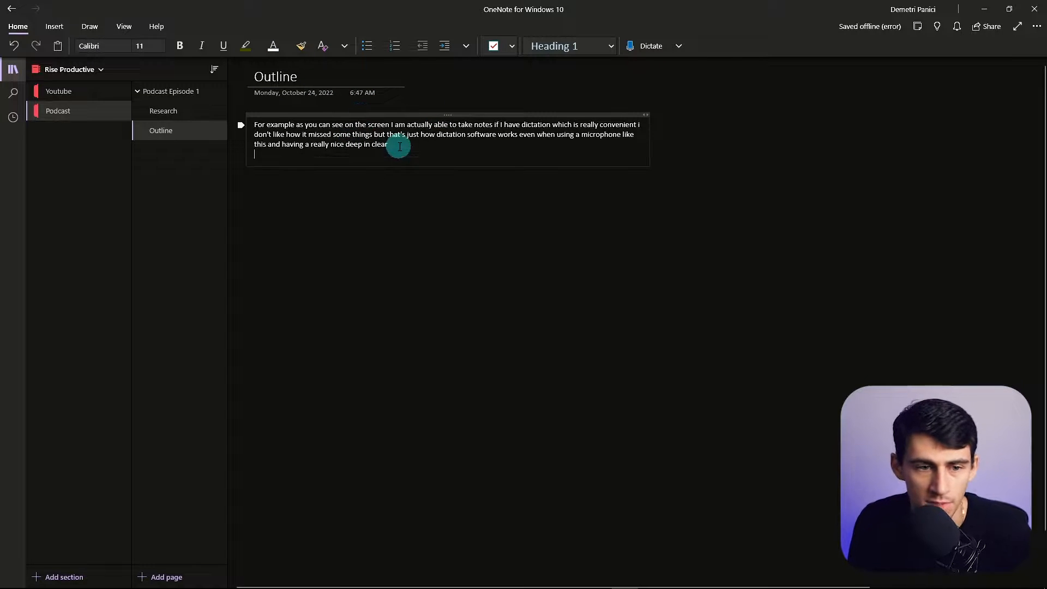
pyautogui.click(512, 46)
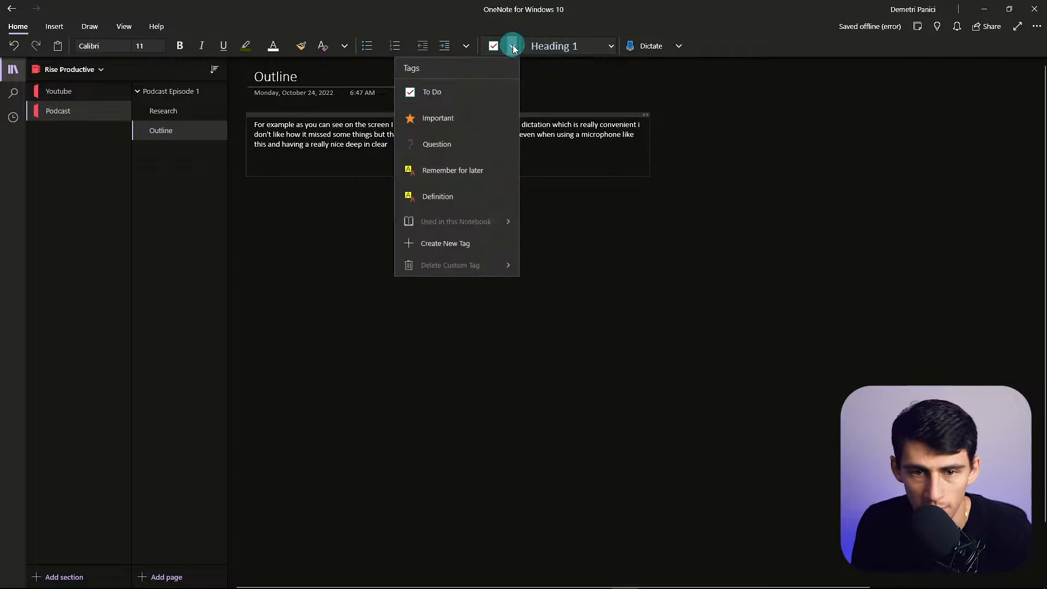
# Mark a new line below the paragraph with the Important star tag.
pyautogui.click(437, 118)
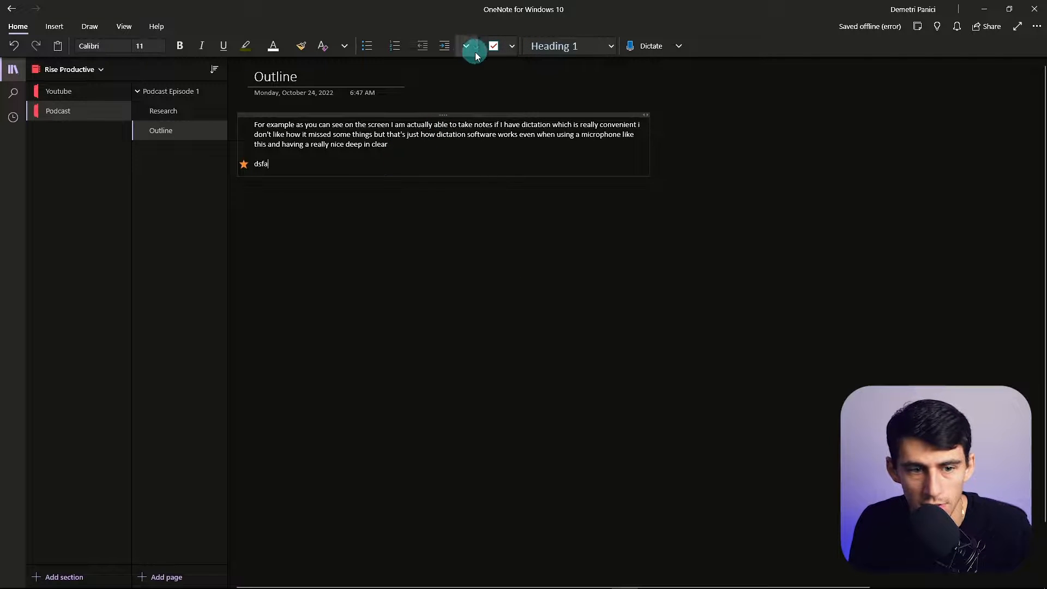
pyautogui.click(512, 46)
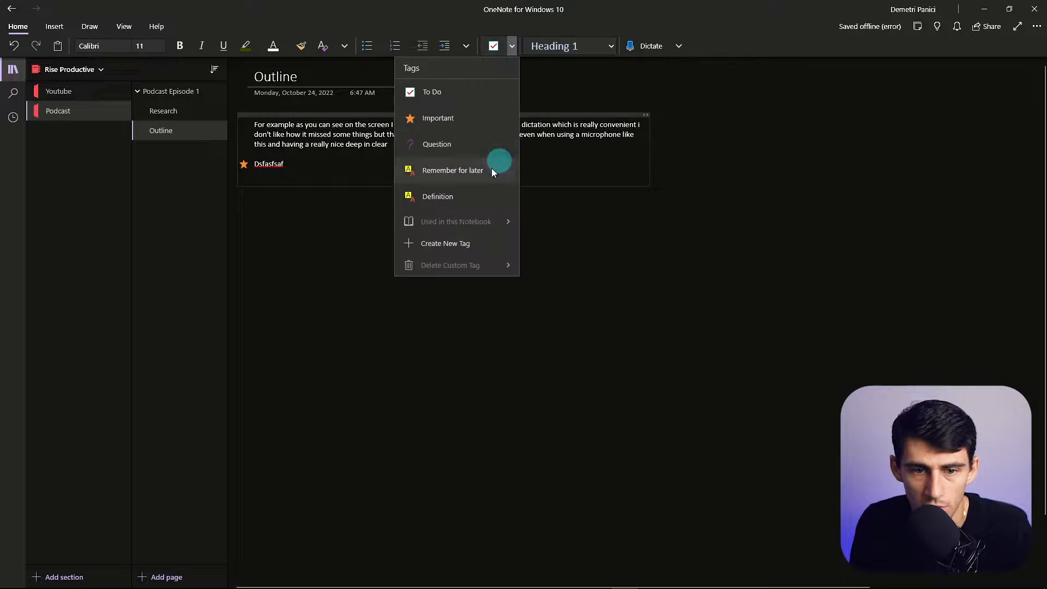